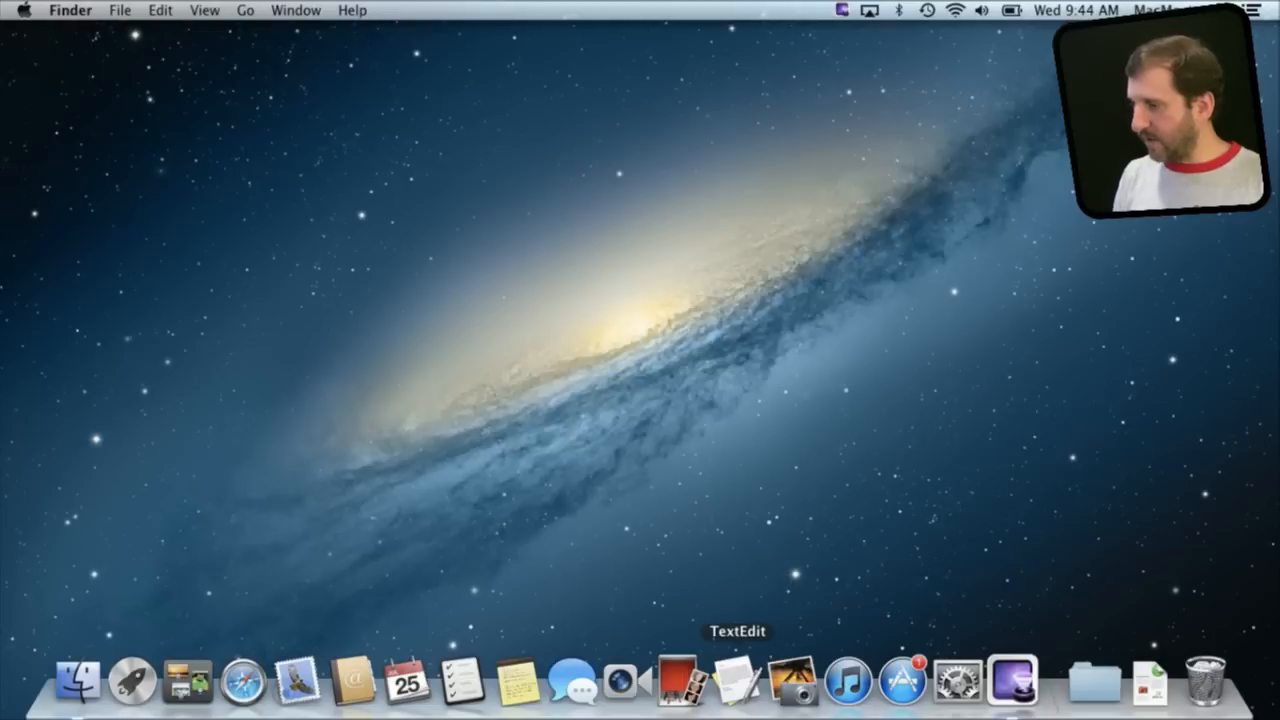
- Launch TextEdit and type 'Test' into a new document
{"action": "left_click", "coordinate": [731, 700]}
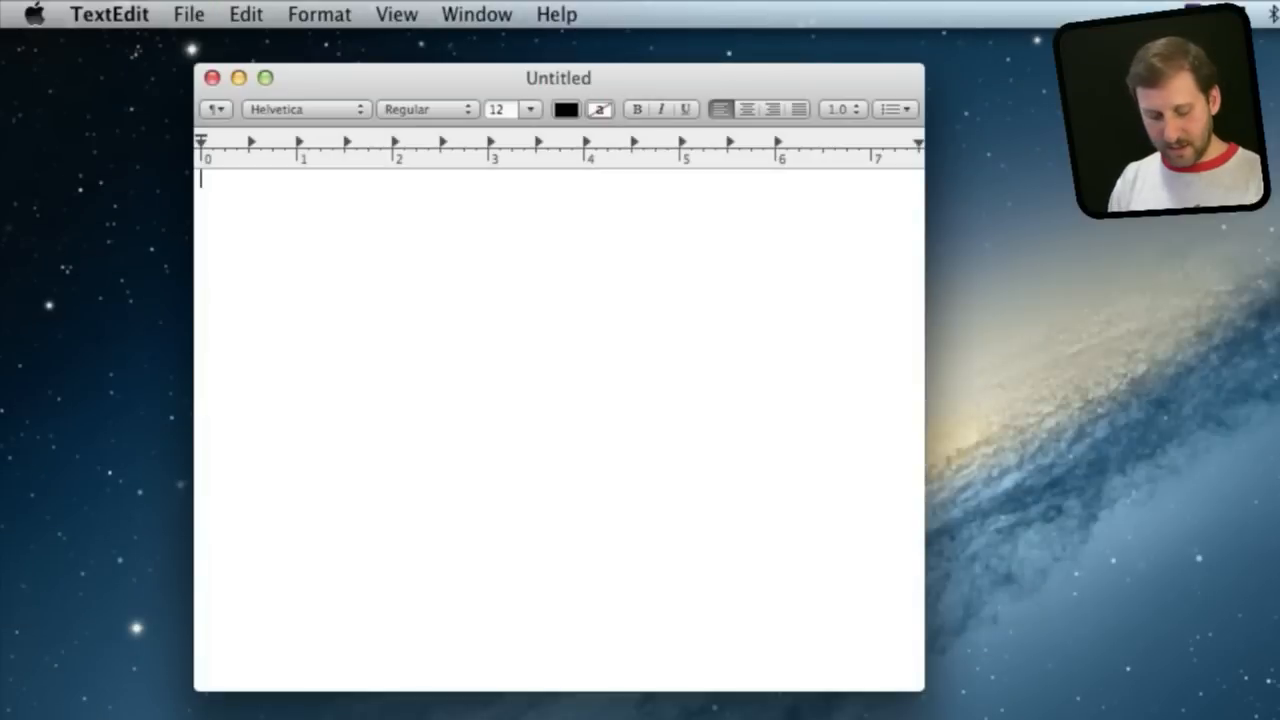
{"action": "type", "text": "Test"}
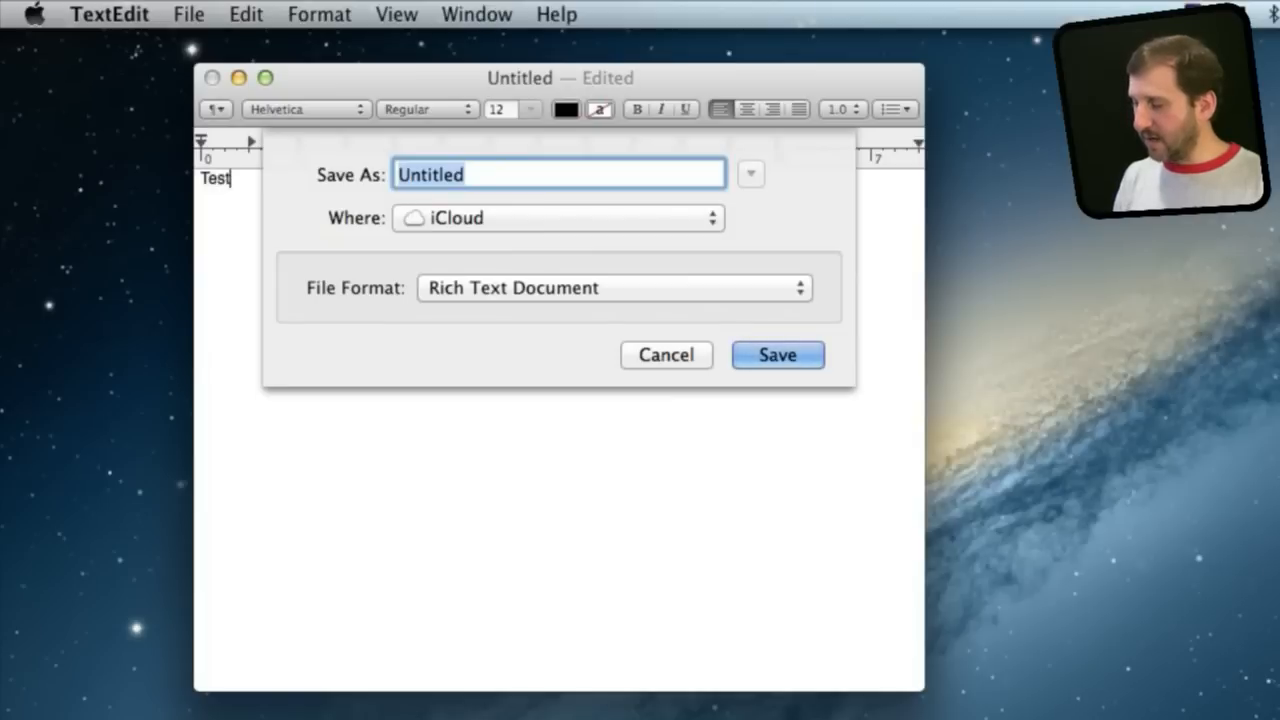
- Try the Documents location, then save the document to iCloud as 'Test 2'
{"action": "left_click", "coordinate": [557, 218]}
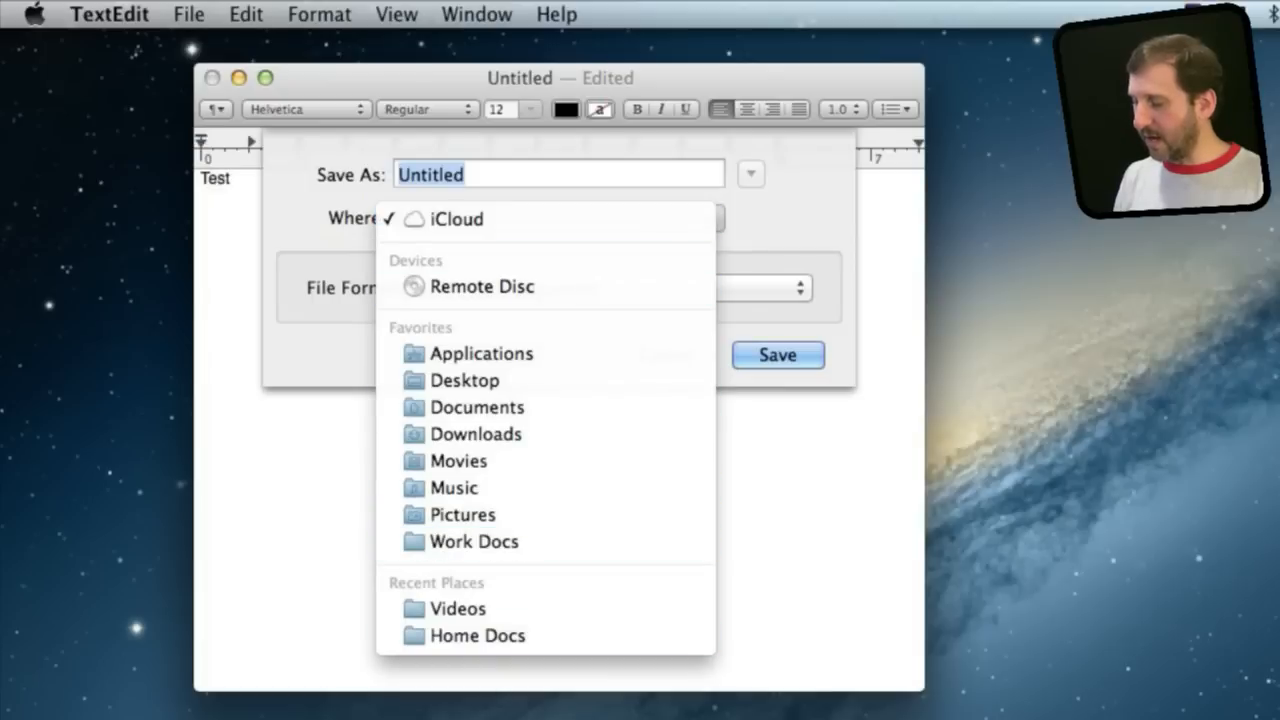
{"action": "left_click", "coordinate": [476, 407]}
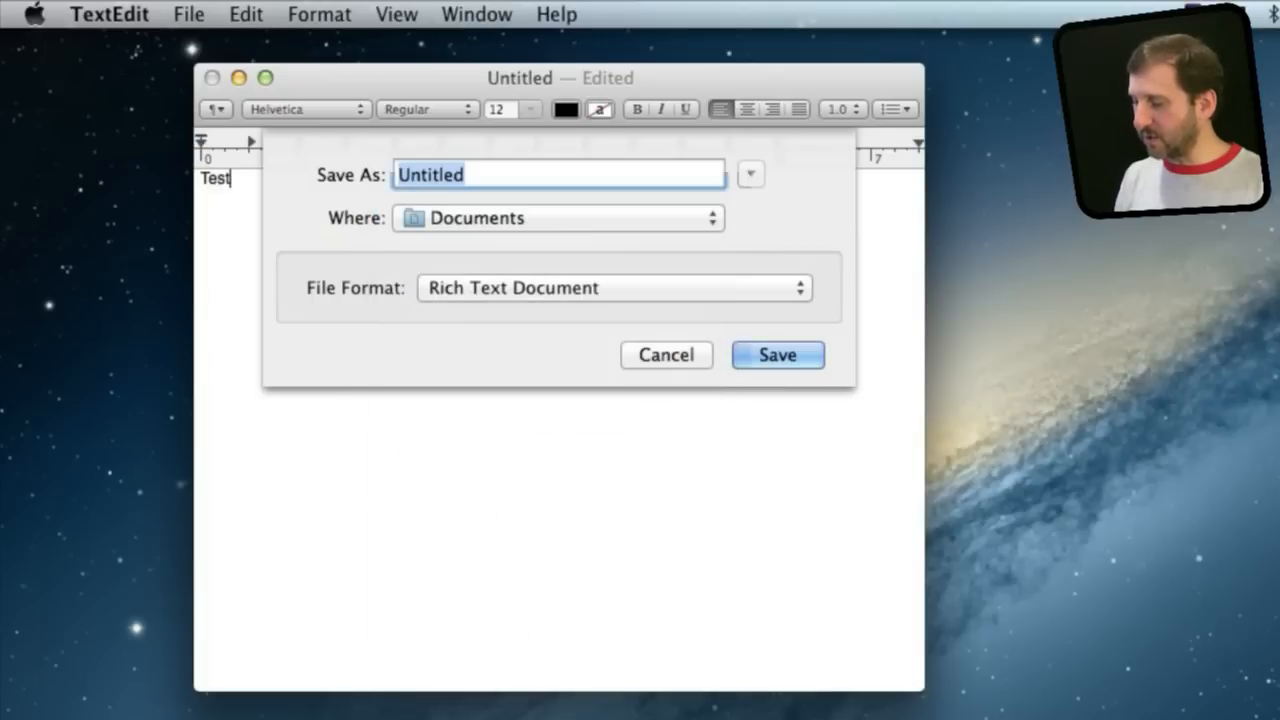
{"action": "left_click", "coordinate": [749, 173]}
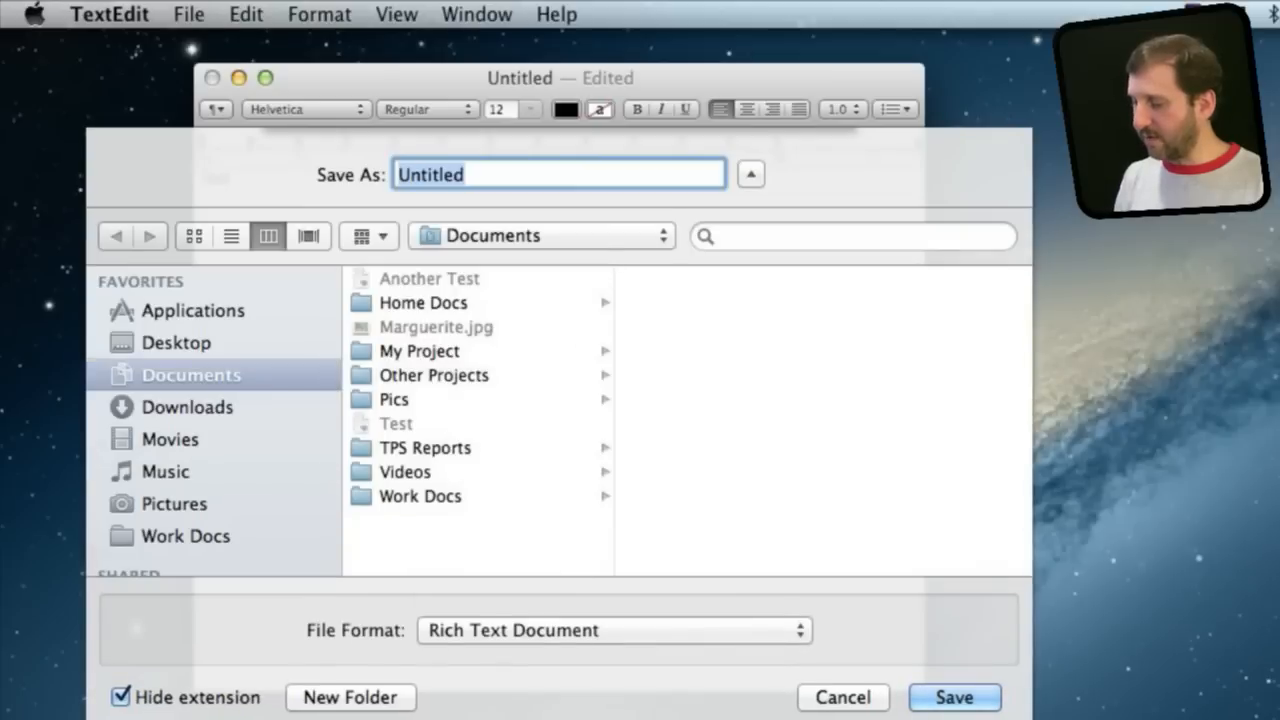
{"action": "left_click", "coordinate": [749, 173]}
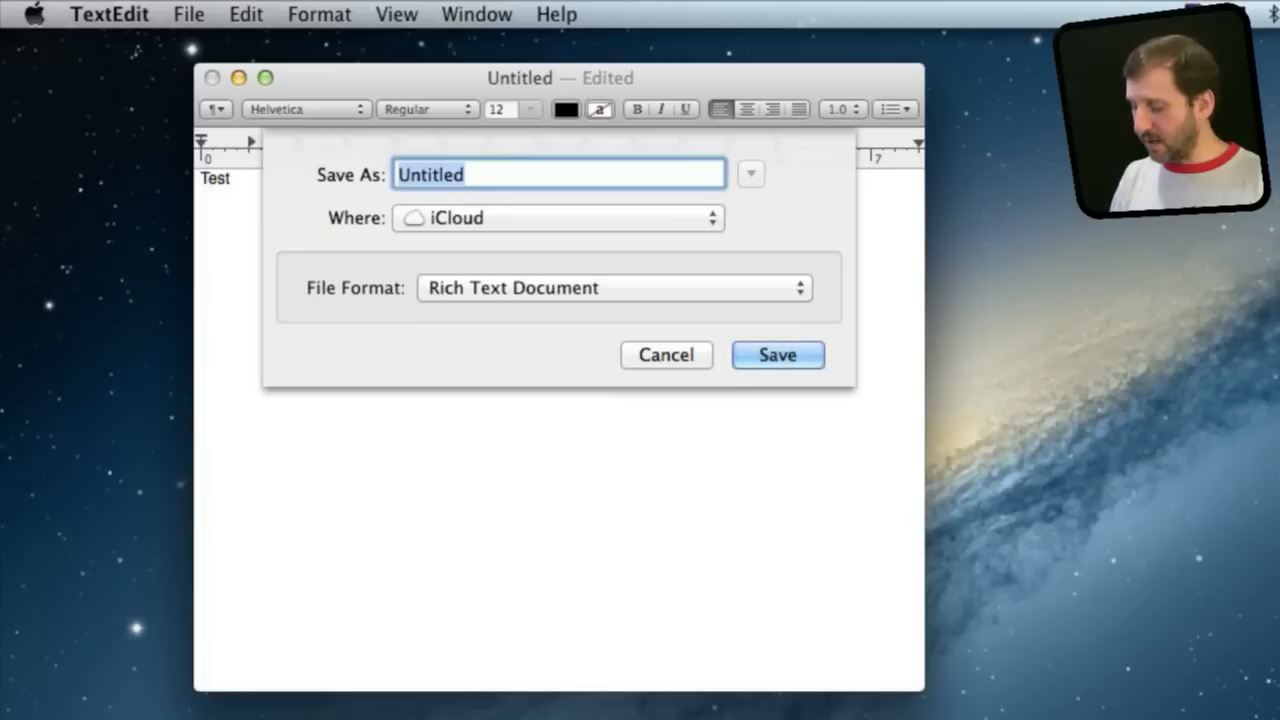
{"action": "type", "text": "Tes"}
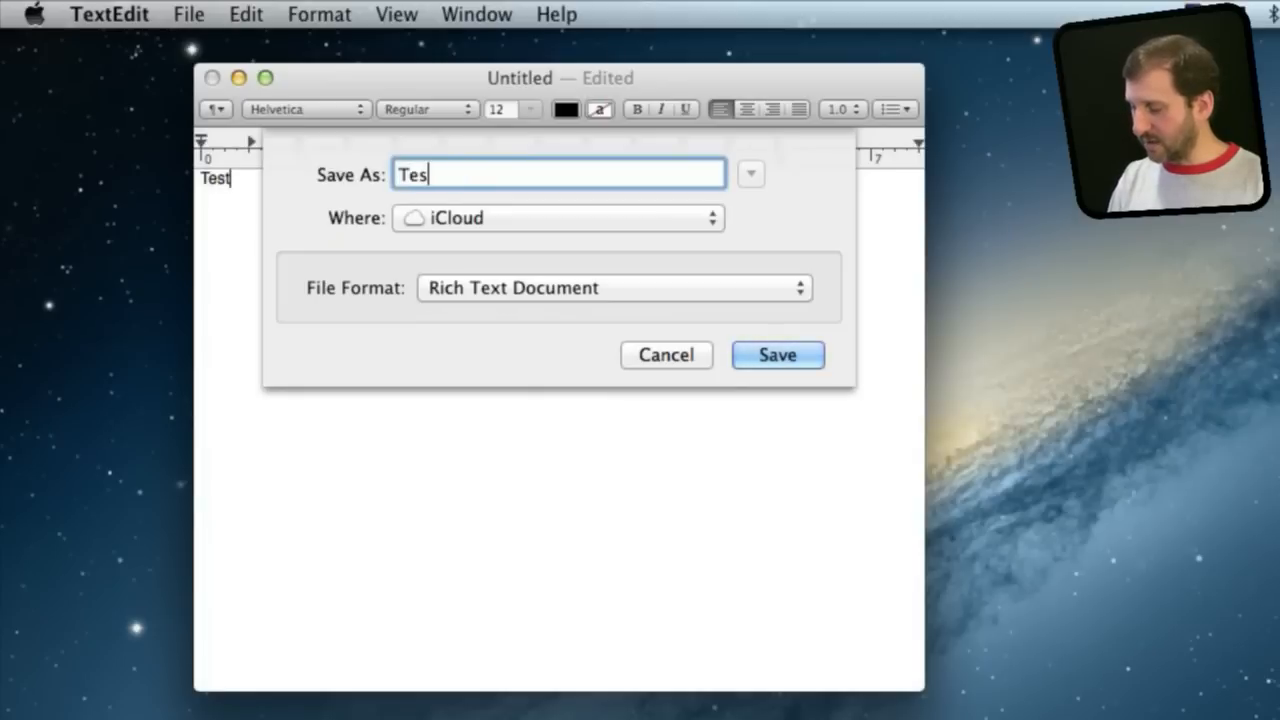
{"action": "type", "text": "t"}
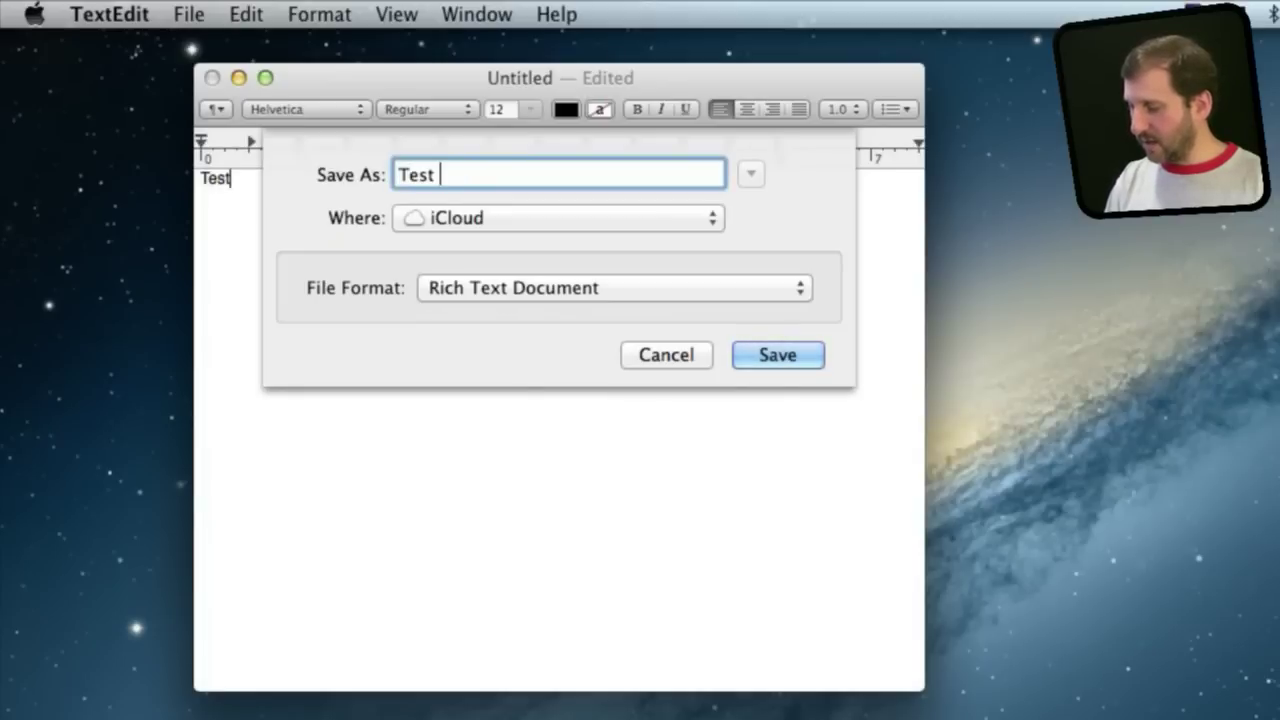
{"action": "left_click", "coordinate": [777, 355]}
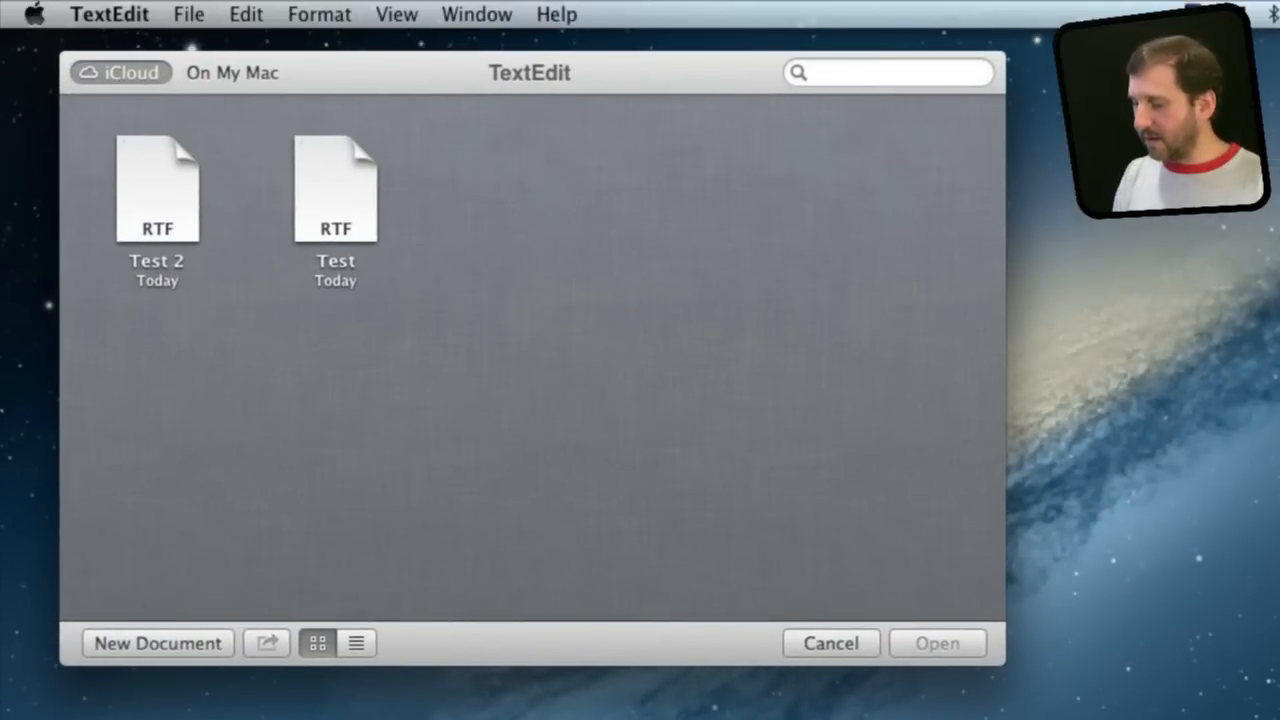
- Review 'Test' and 'Test 2' in the iCloud document browser, then close it
{"action": "left_click", "coordinate": [232, 72]}
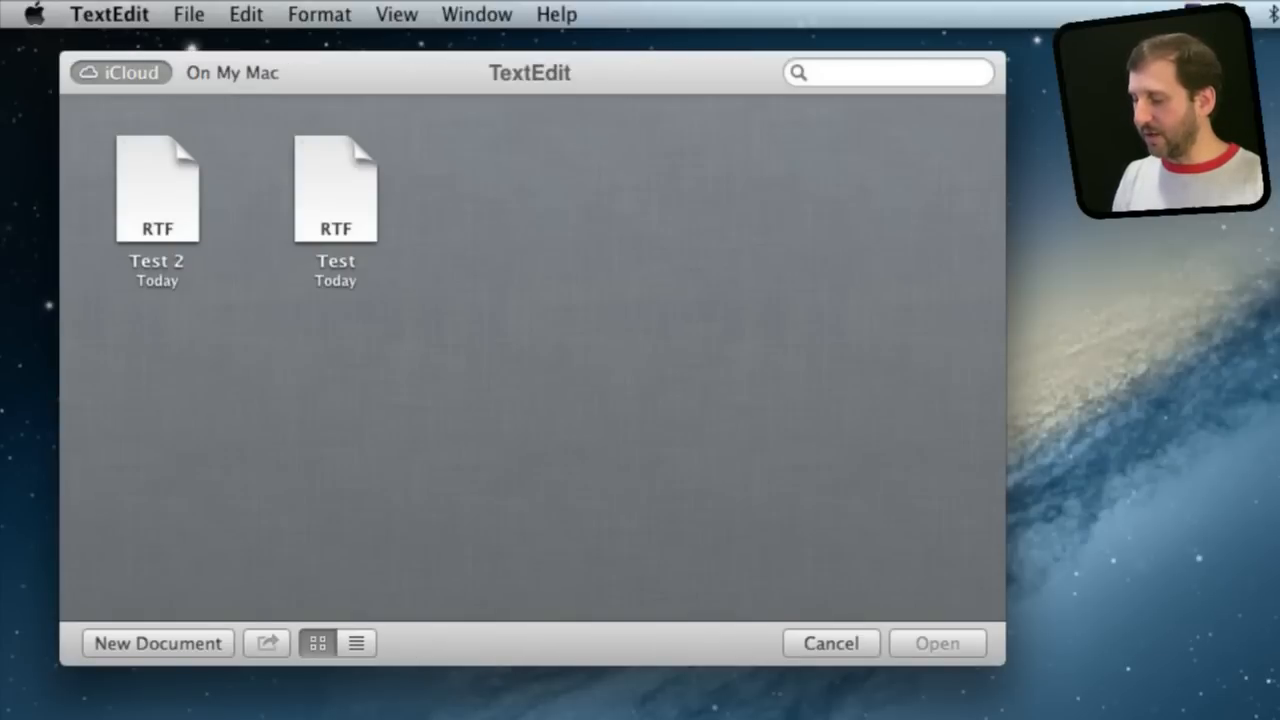
{"action": "left_click", "coordinate": [335, 188]}
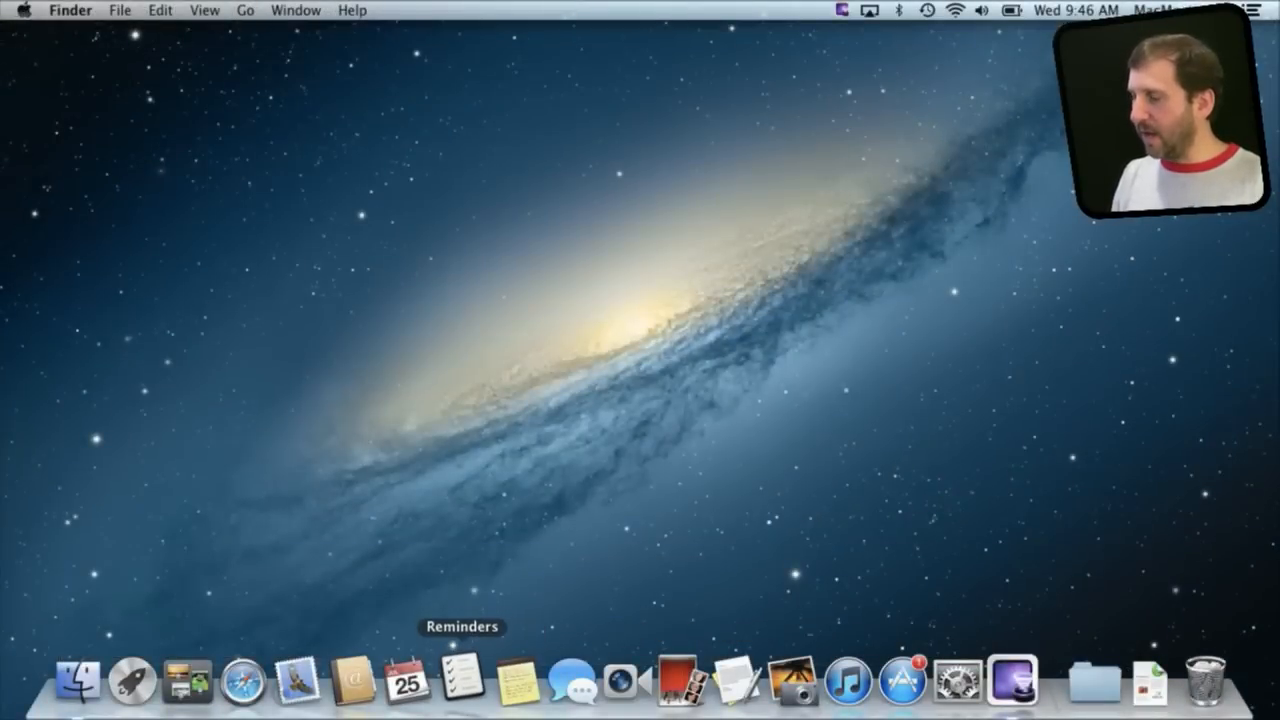
- Launch Reminders and add an empty 'New List' beneath the Work list
{"action": "left_click", "coordinate": [453, 698]}
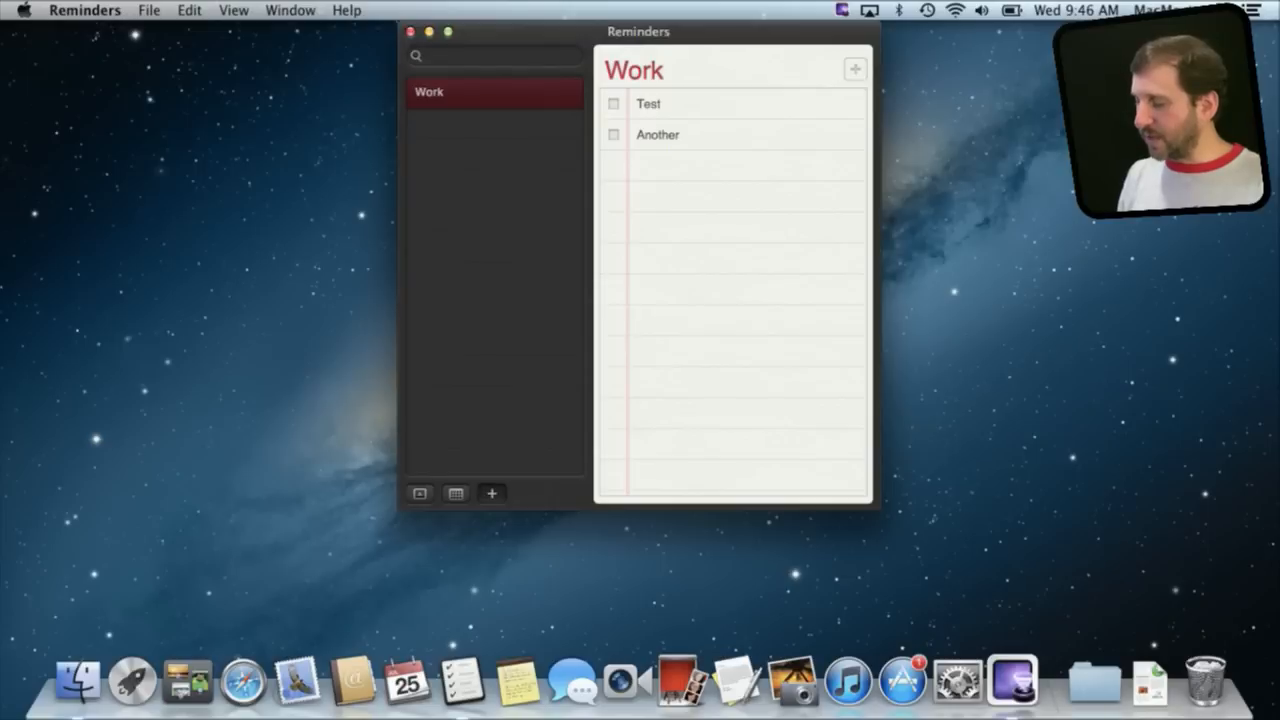
{"action": "left_click", "coordinate": [491, 494]}
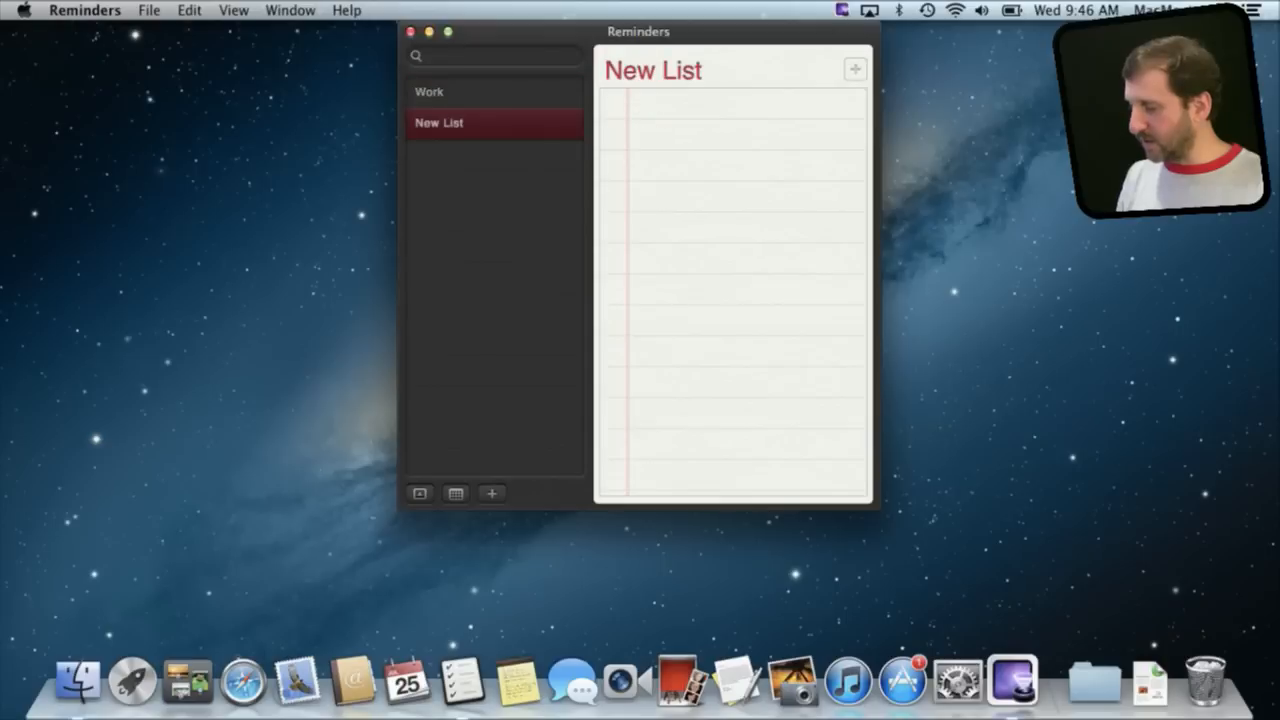
- Add a 'Test 2' reminder to the Work list and review its details popover
{"action": "left_click", "coordinate": [429, 91]}
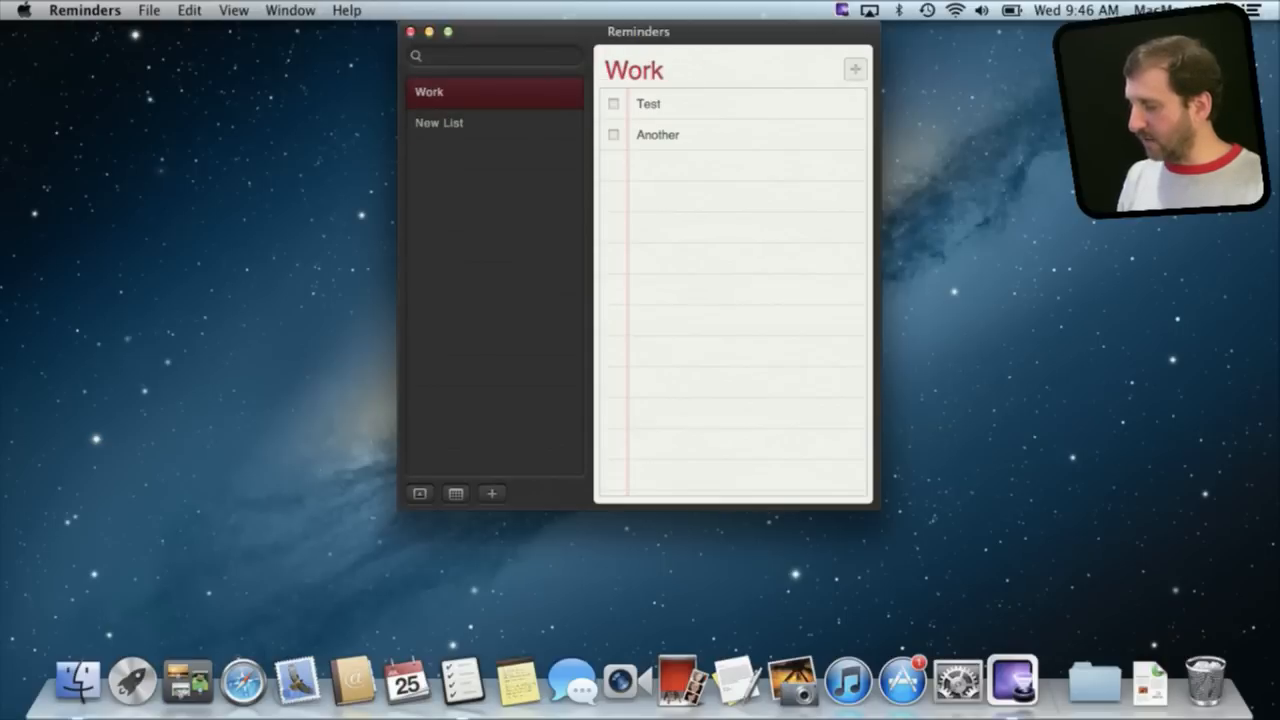
{"action": "left_click", "coordinate": [854, 69]}
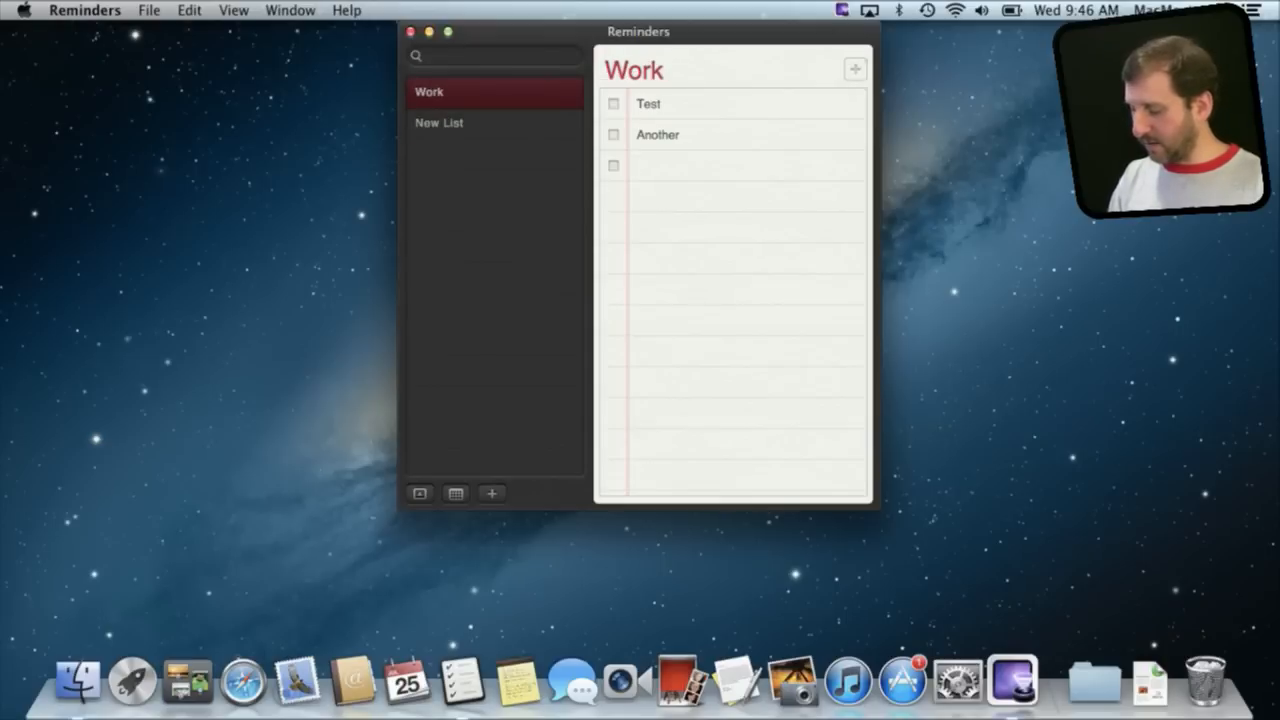
{"action": "type", "text": "Test 2"}
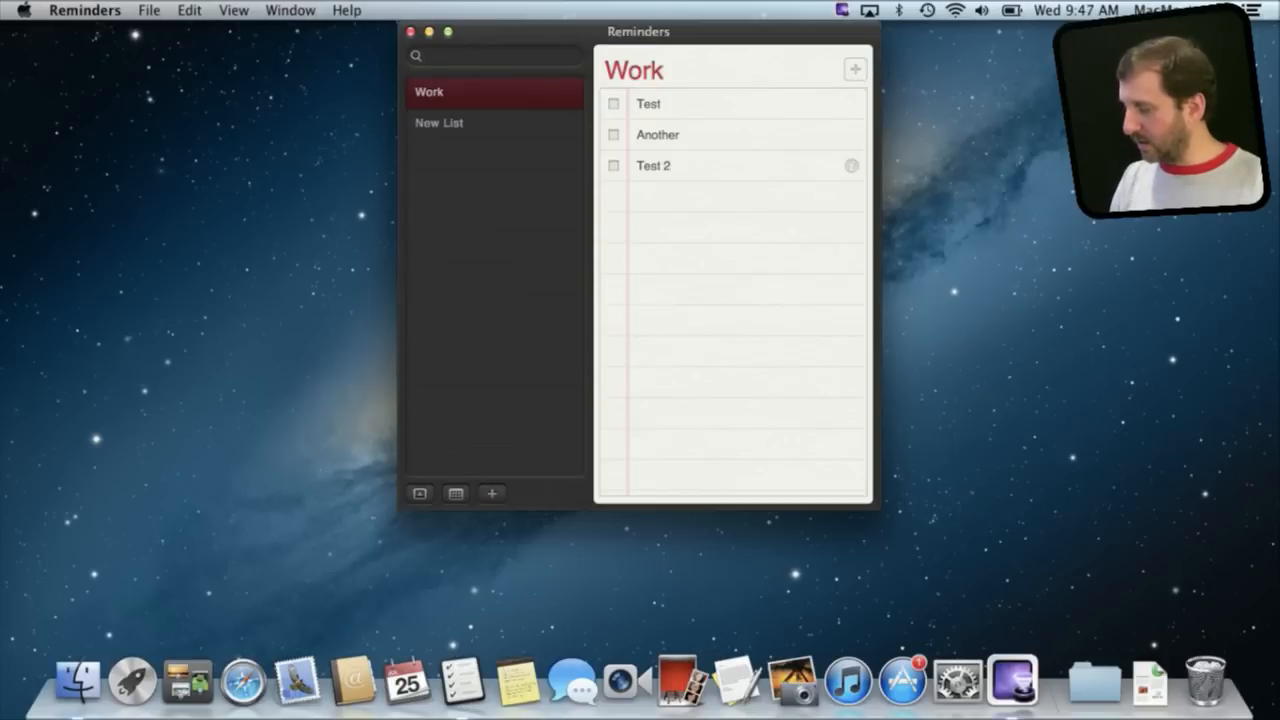
{"action": "left_click", "coordinate": [850, 166]}
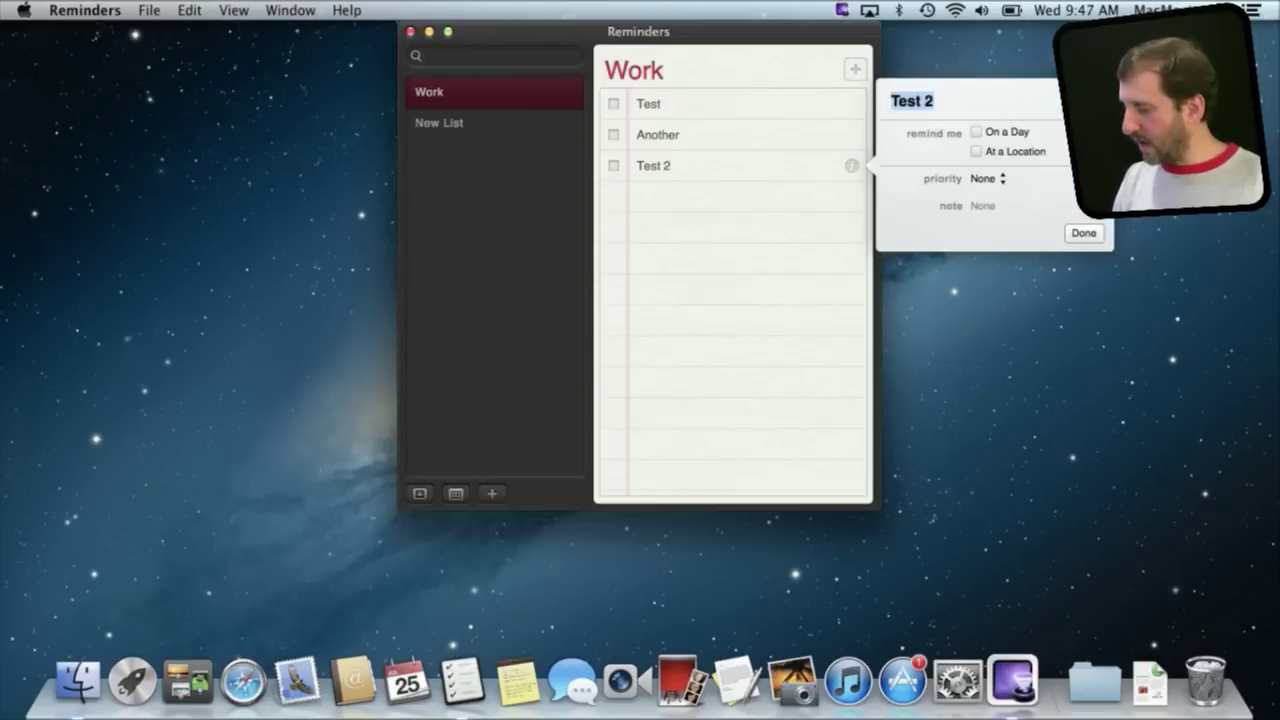
{"action": "left_click", "coordinate": [1084, 232]}
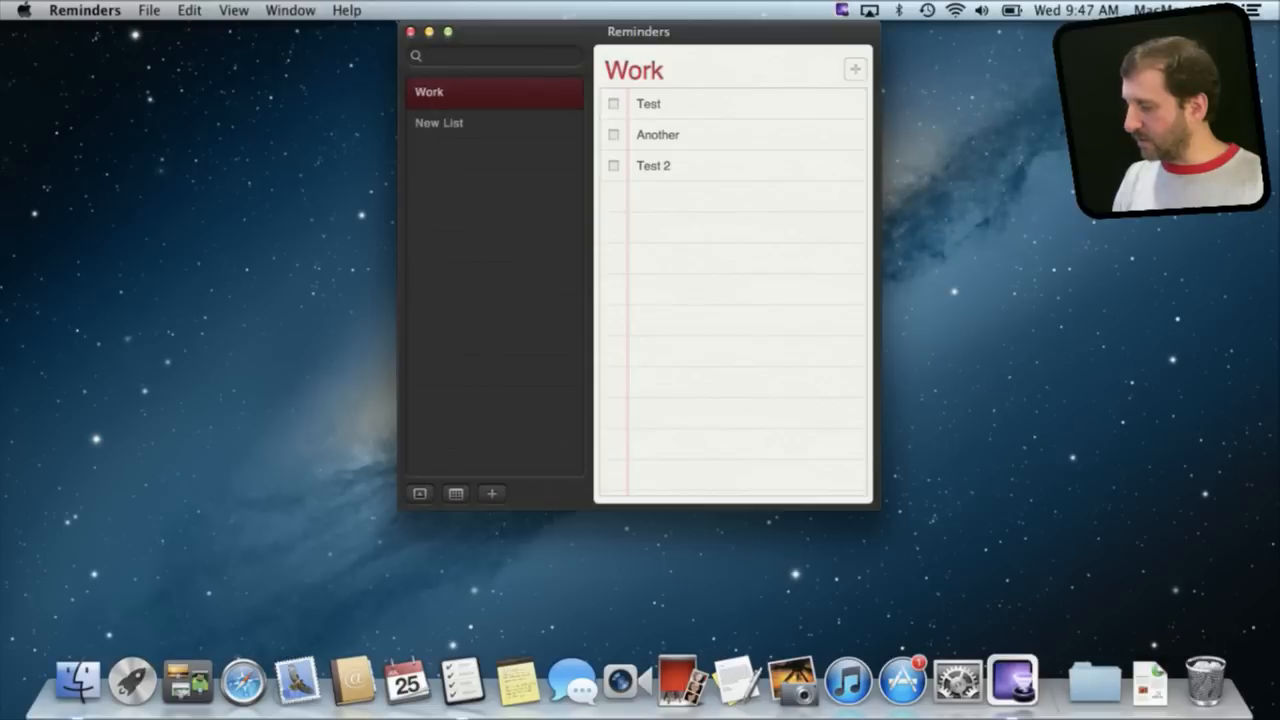
{"action": "left_click", "coordinate": [851, 165]}
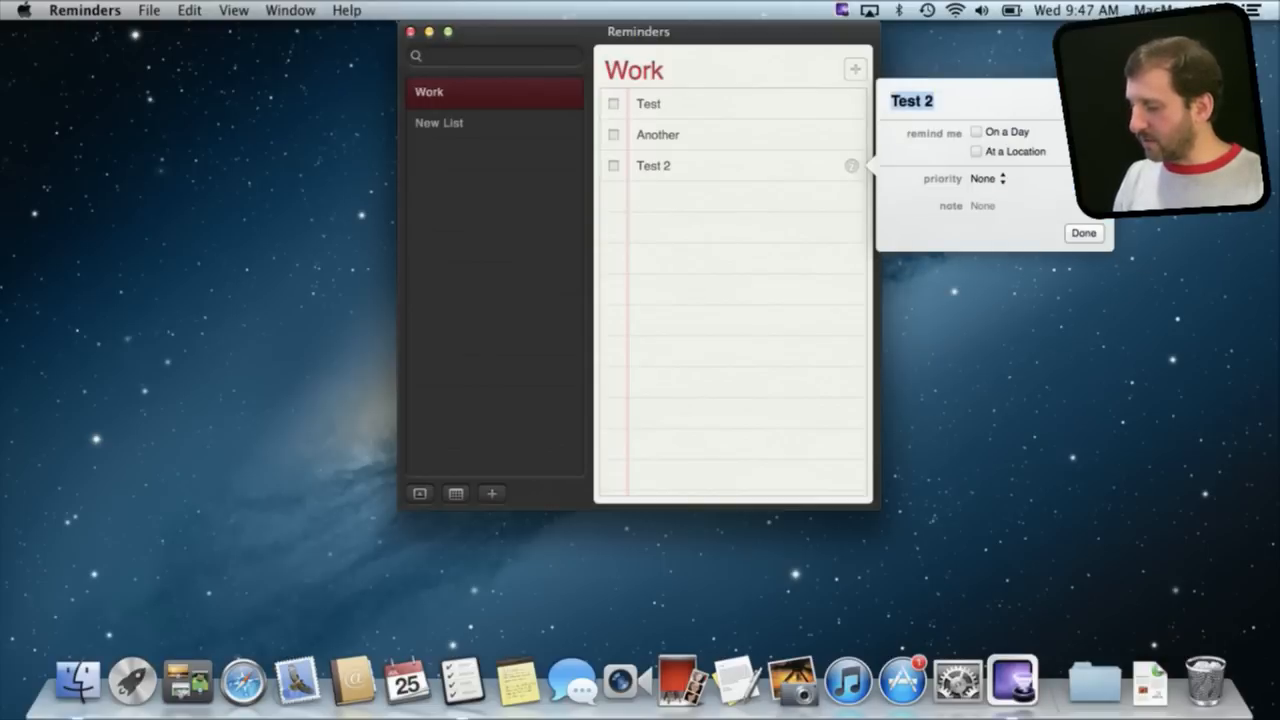
{"action": "left_click", "coordinate": [1084, 232]}
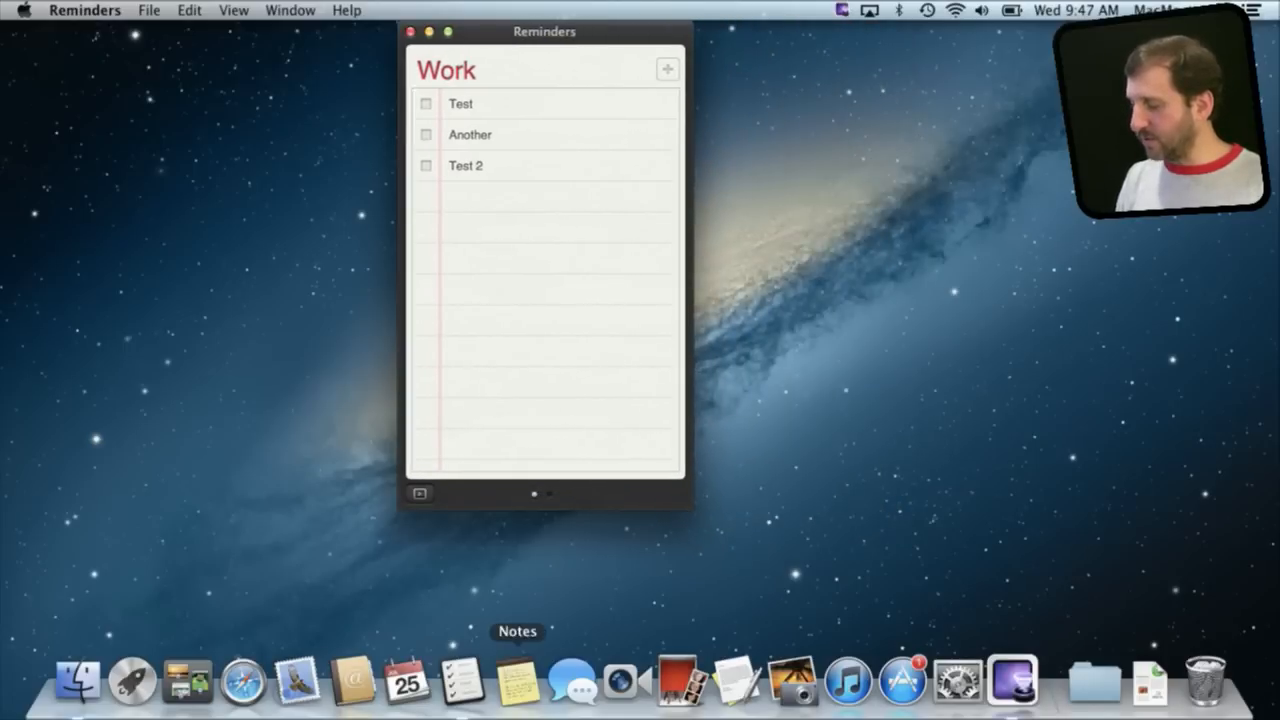
- Launch Notes and create a blank note above 'Random Ideas'
{"action": "left_click", "coordinate": [516, 690]}
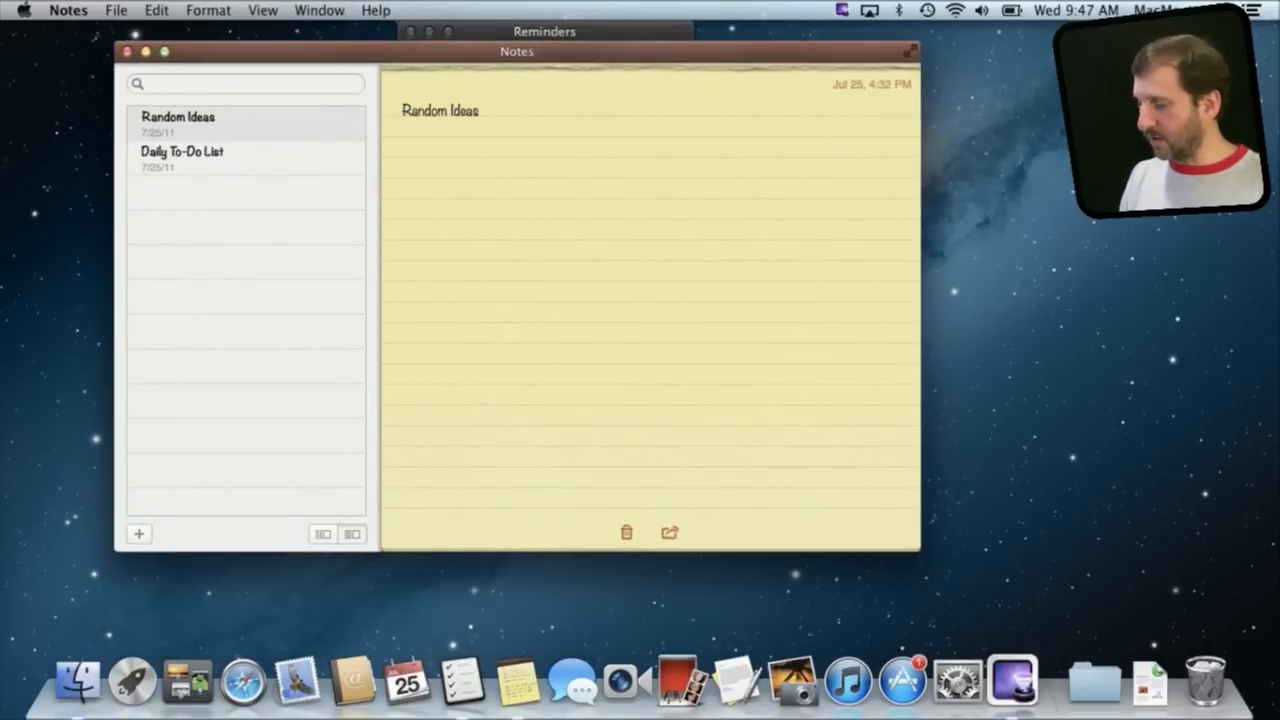
{"action": "left_click", "coordinate": [139, 534]}
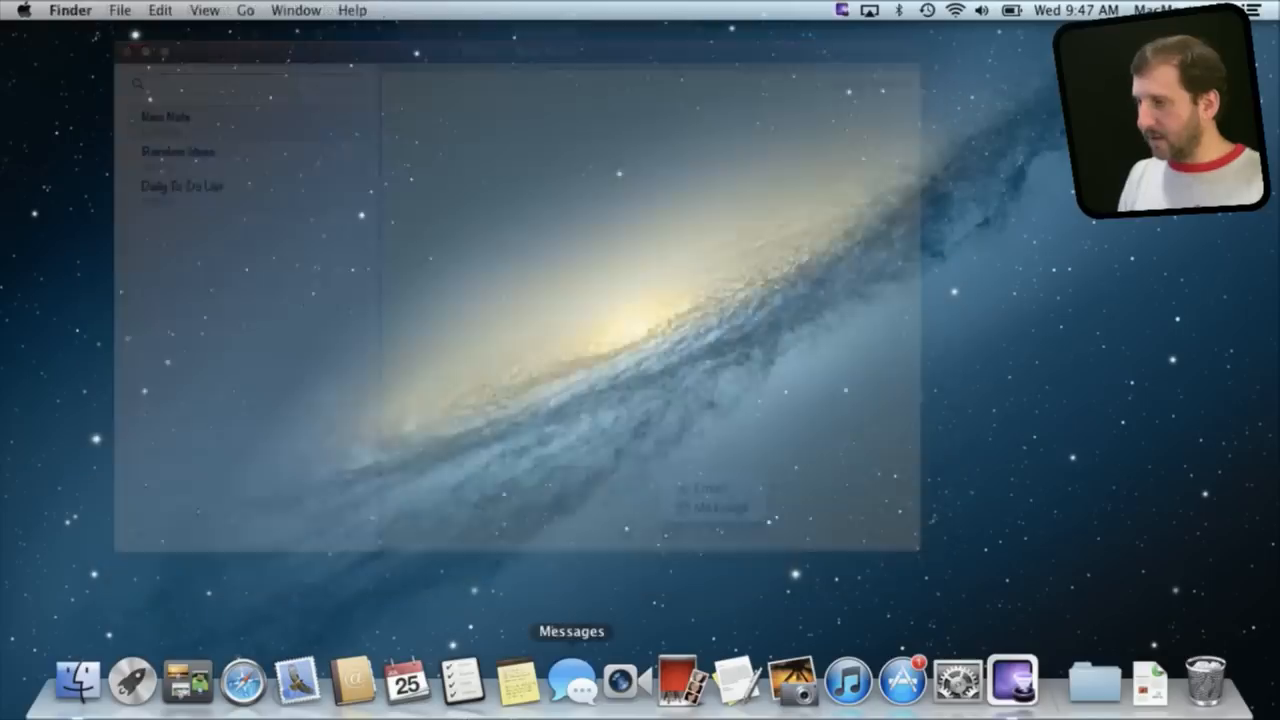
- Launch Messages and view its empty conversation list
{"action": "left_click", "coordinate": [579, 690]}
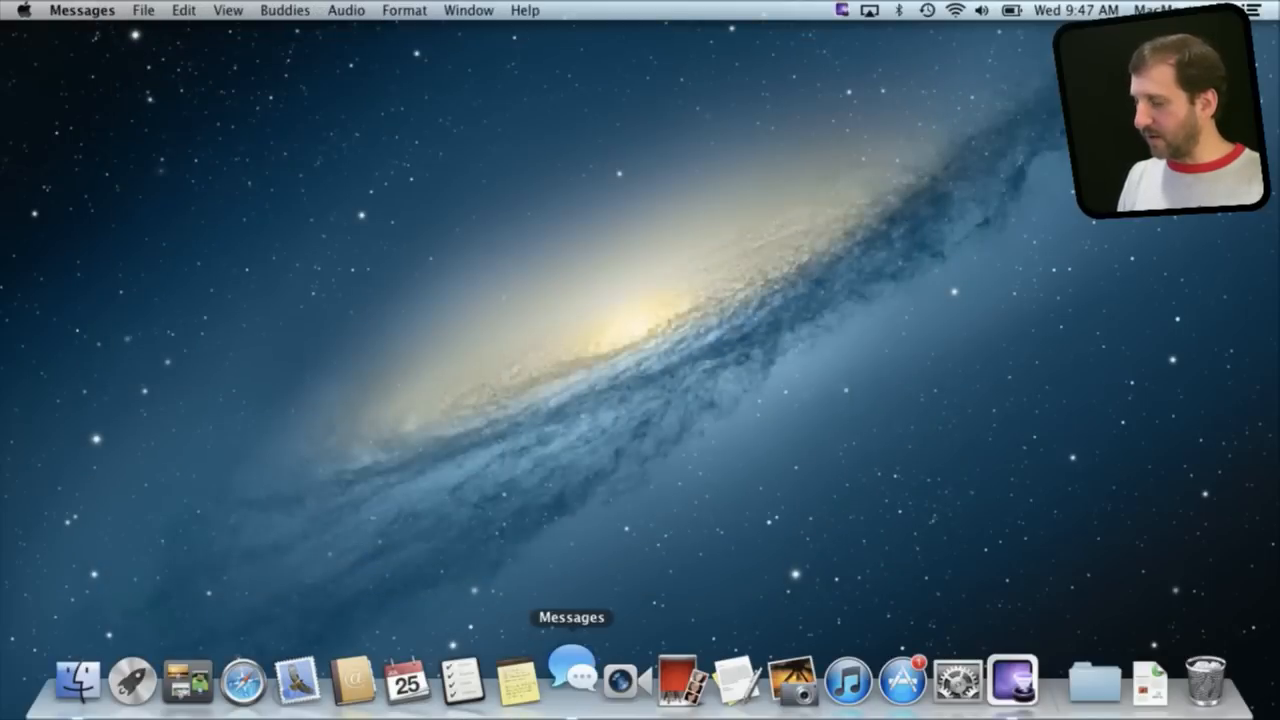
{"action": "left_click", "coordinate": [579, 671]}
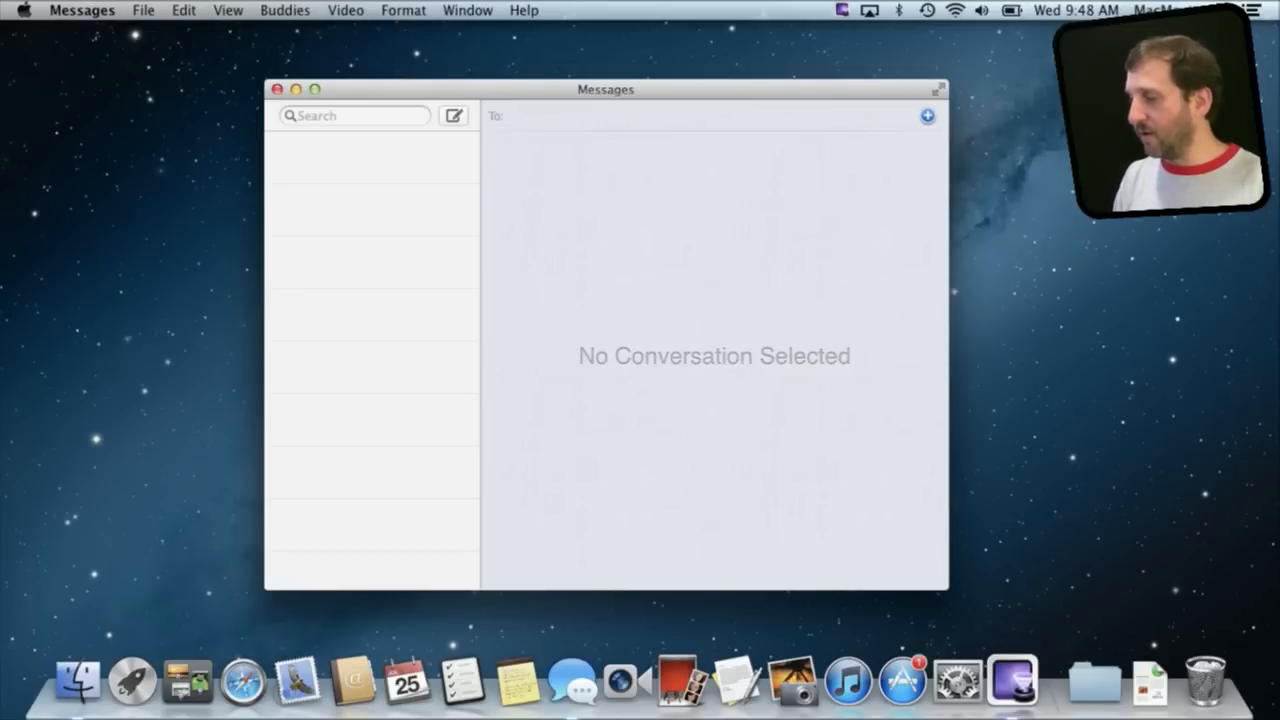
{"action": "left_click", "coordinate": [530, 115]}
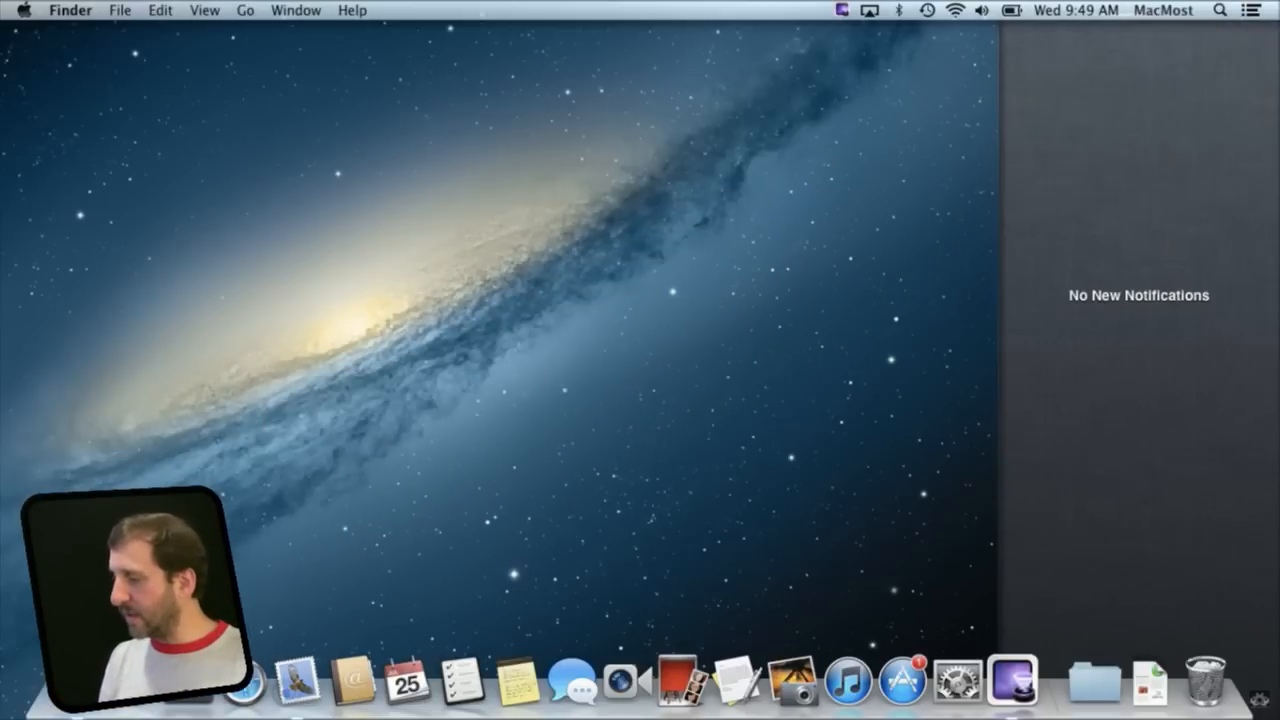
- Hide and reopen Notification Center, which shows No New Notifications
{"action": "left_click", "coordinate": [1272, 14]}
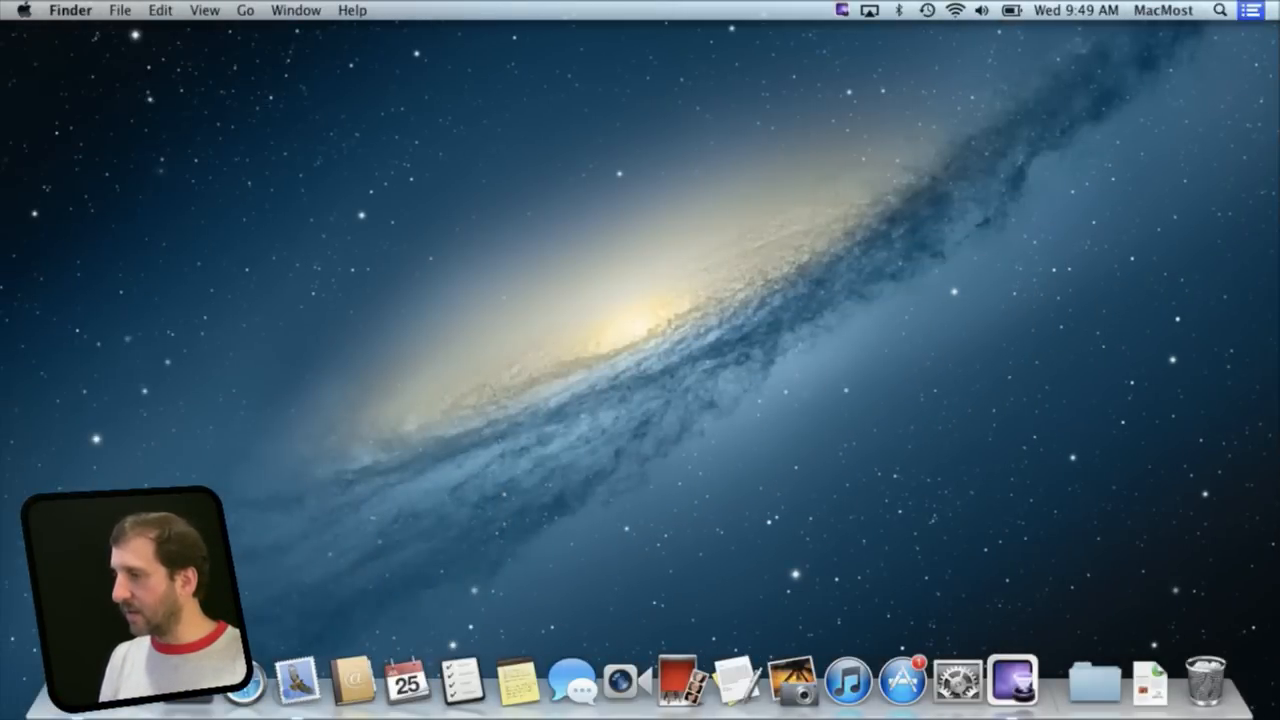
{"action": "left_click", "coordinate": [1253, 17]}
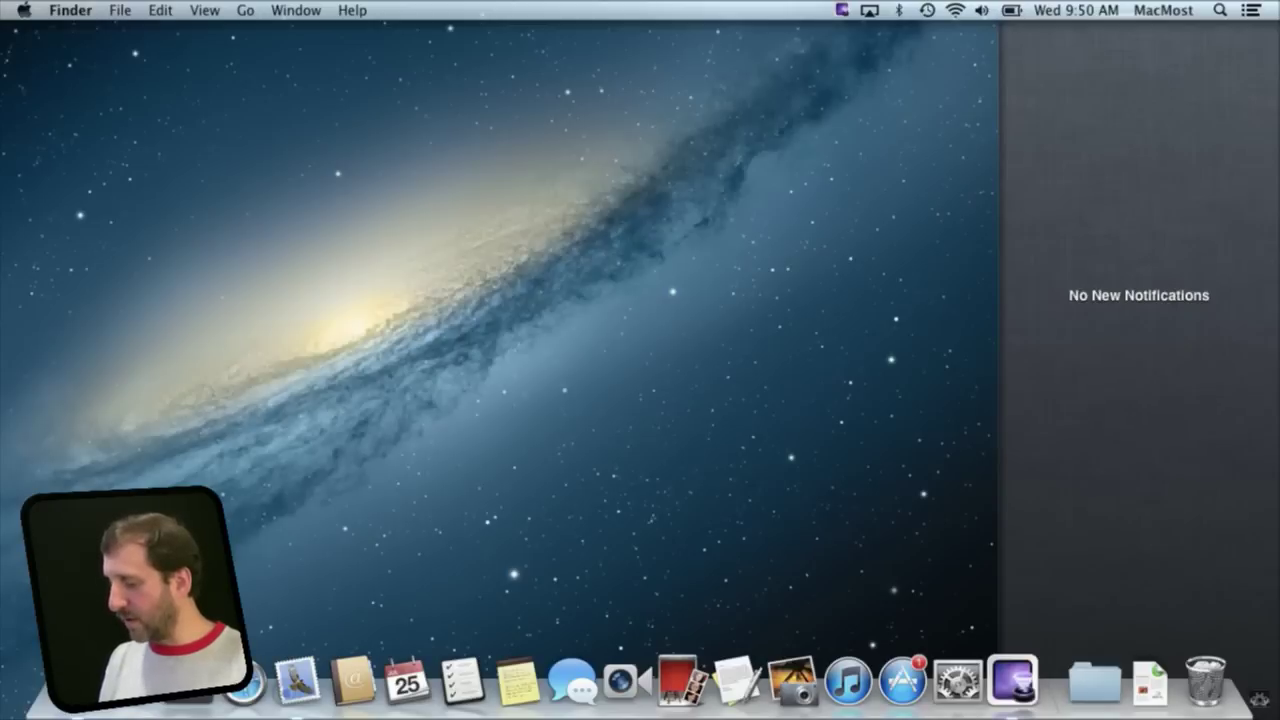
{"action": "mouse_move", "coordinate": [297, 696]}
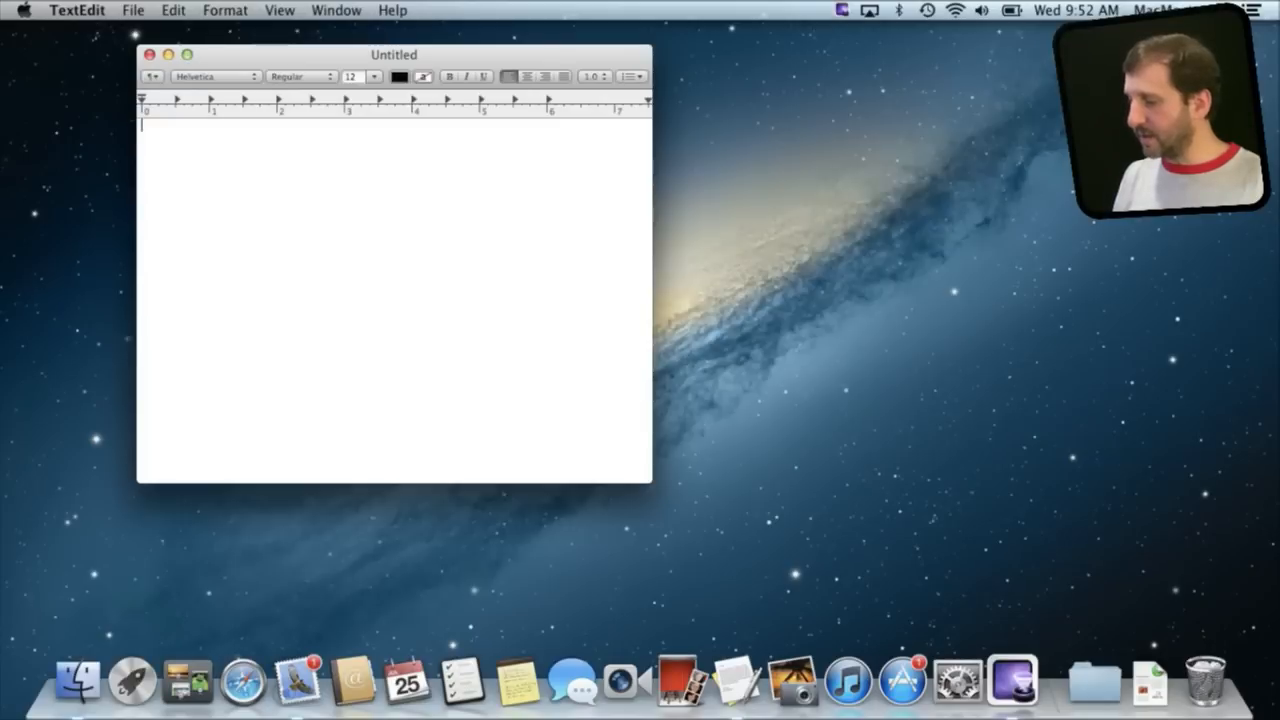
- Turn Dictation on in System Preferences' Dictation & Speech pane and confirm enabling it
{"action": "left_click", "coordinate": [35, 9]}
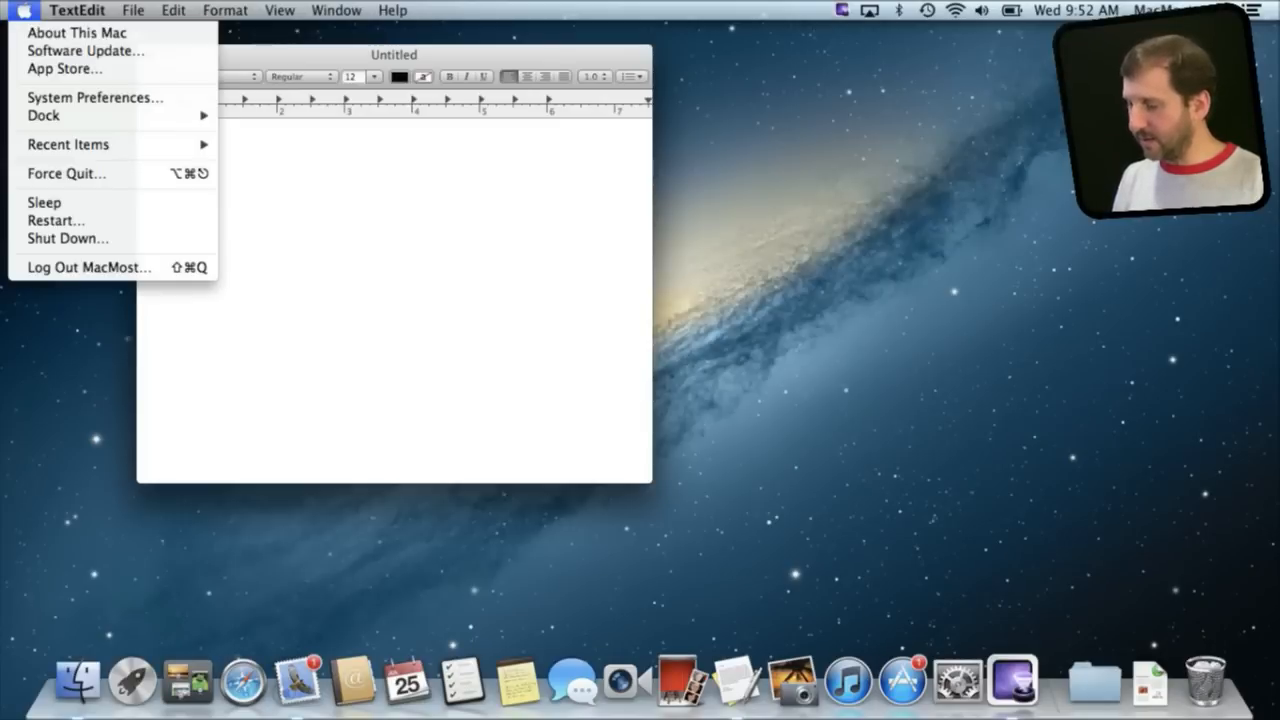
{"action": "mouse_move", "coordinate": [95, 98]}
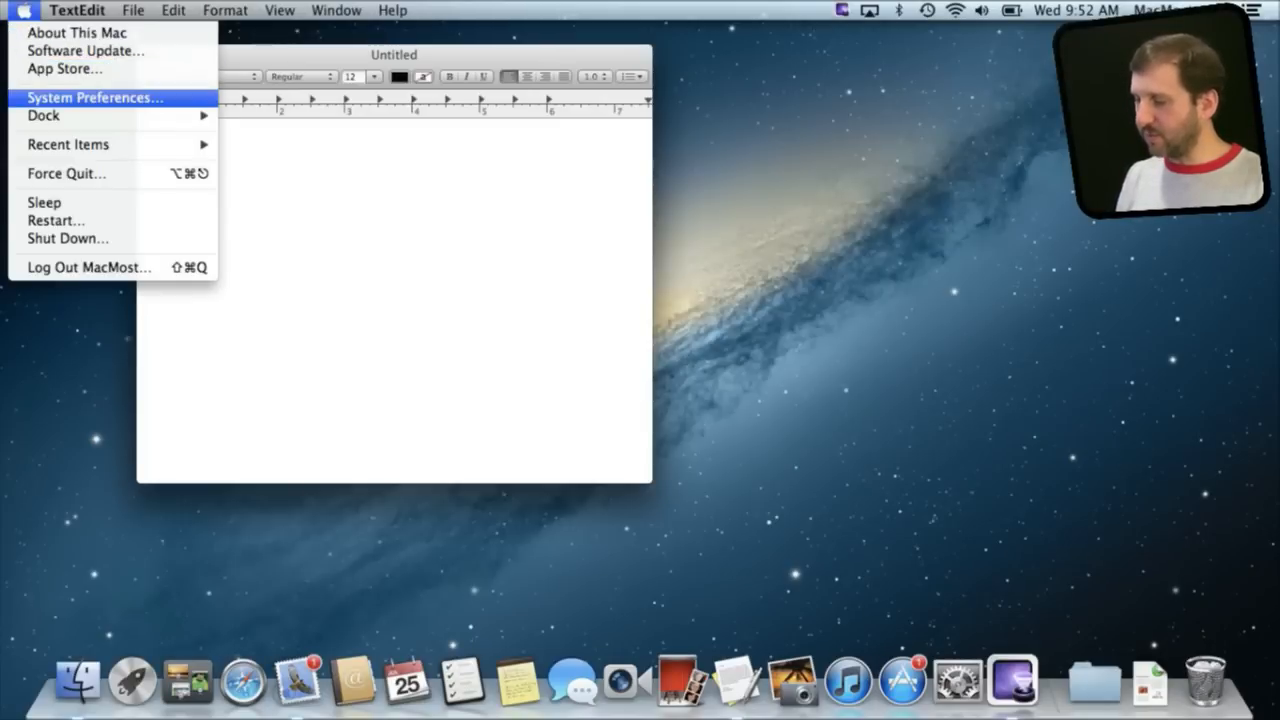
{"action": "left_click", "coordinate": [95, 97]}
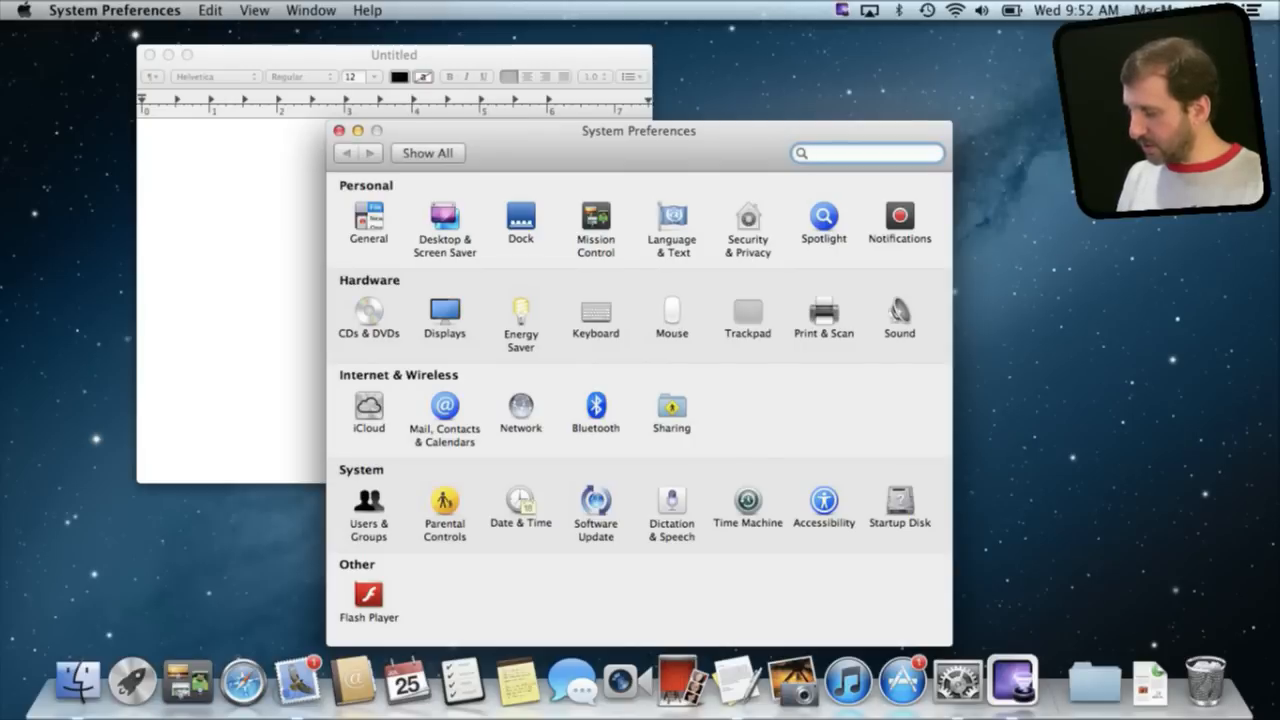
{"action": "left_click", "coordinate": [670, 500]}
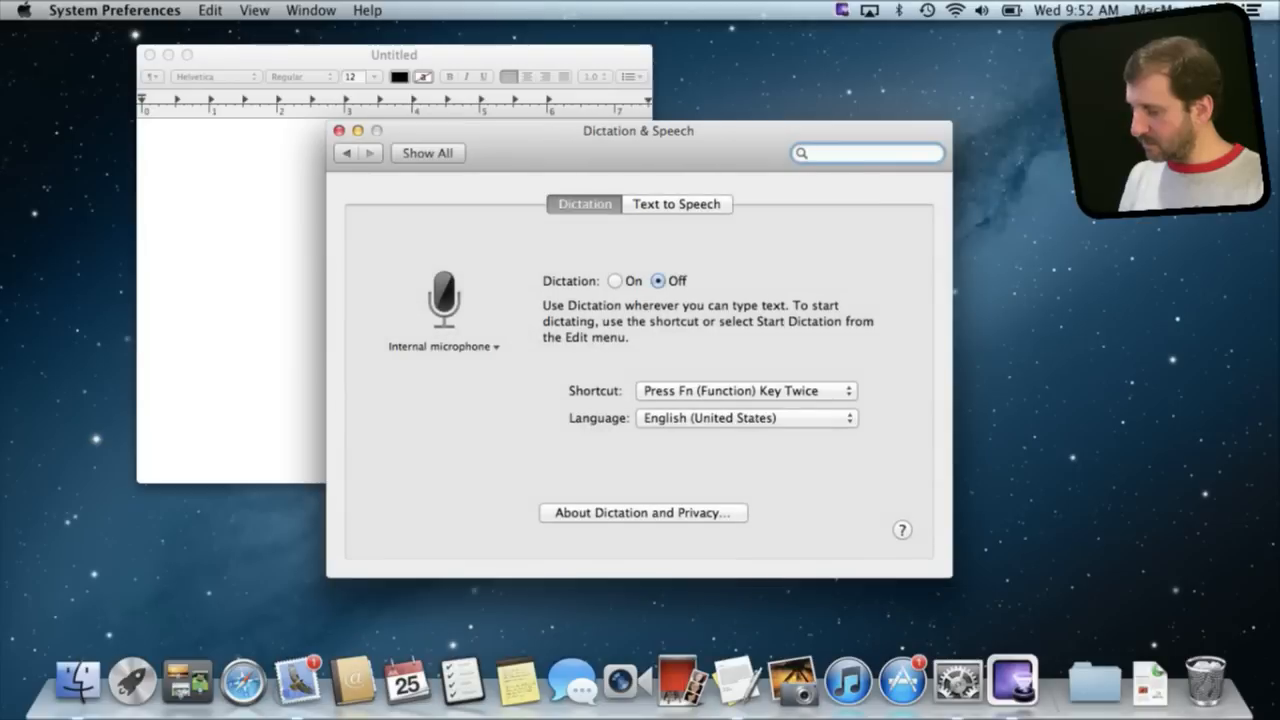
{"action": "left_click", "coordinate": [613, 281]}
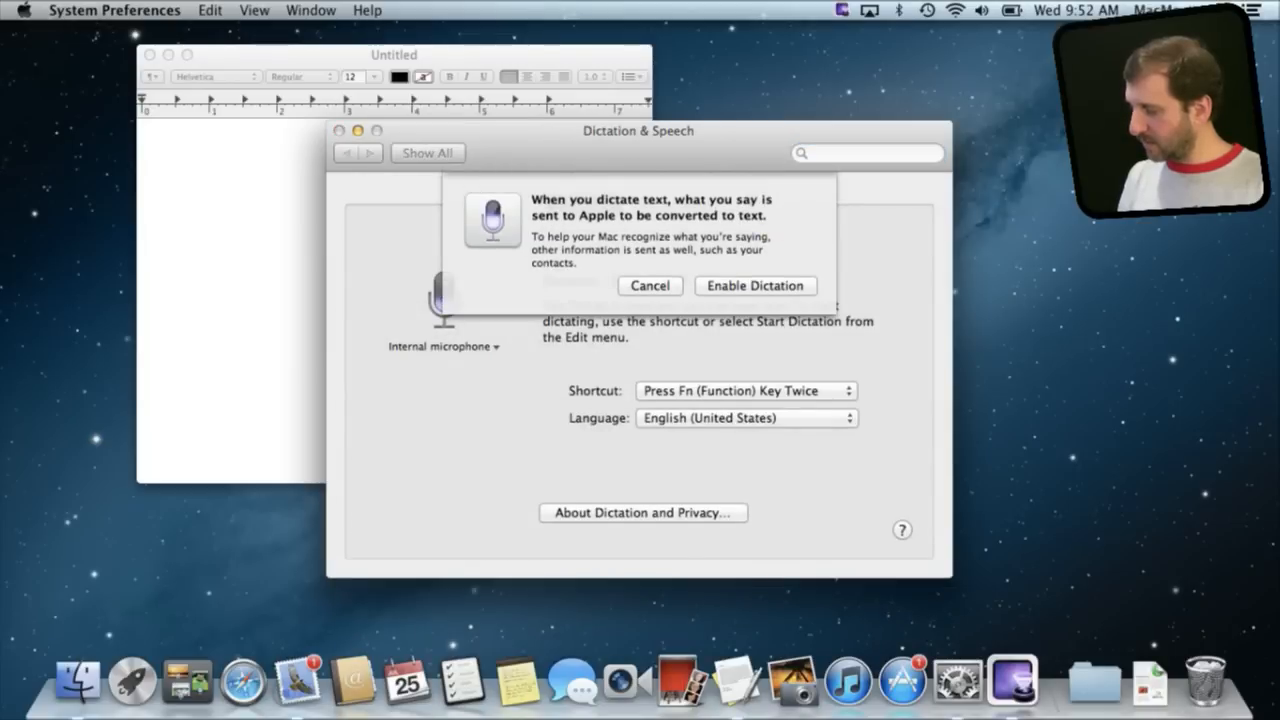
{"action": "left_click", "coordinate": [755, 285]}
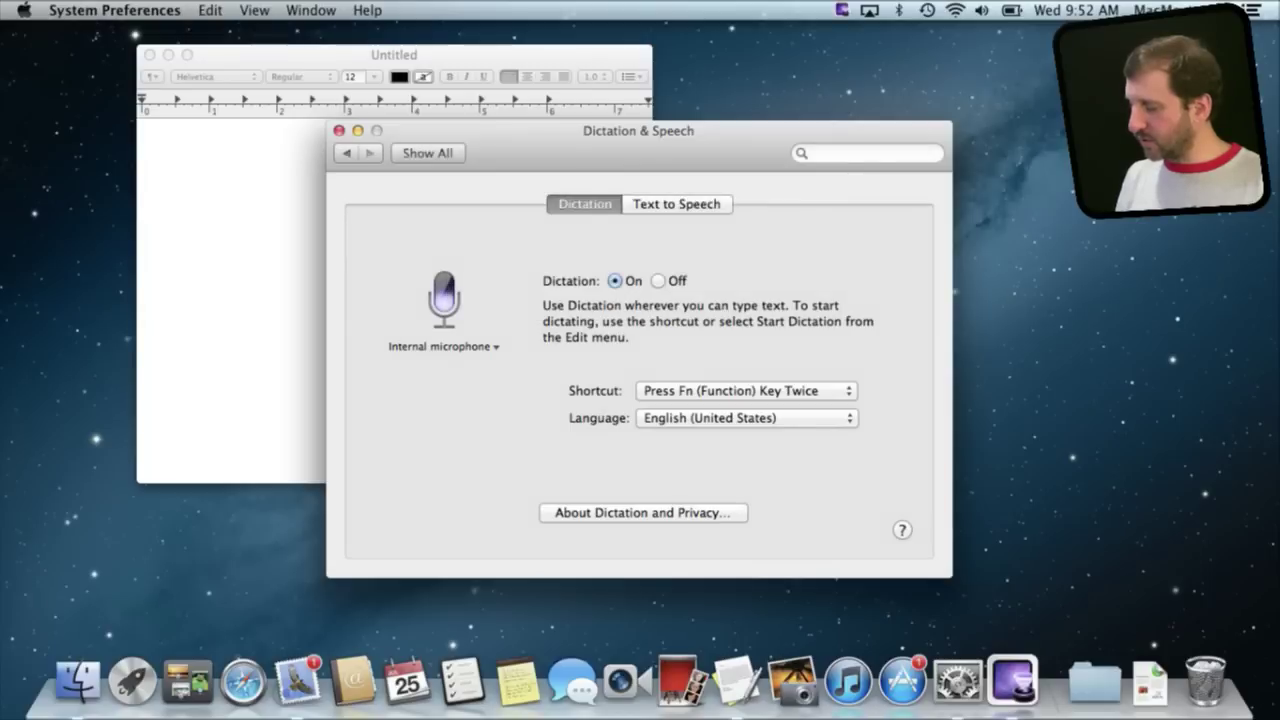
{"action": "left_click", "coordinate": [744, 390]}
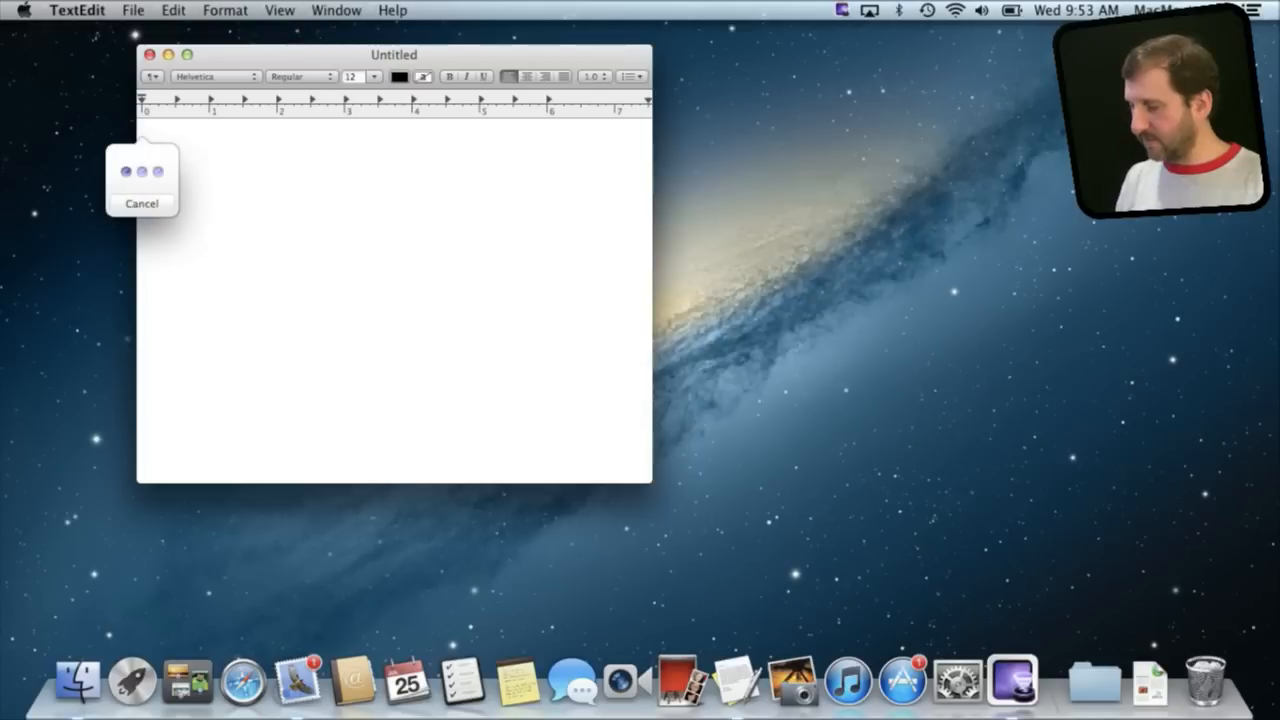
- Dictate 'This is a test' into the untitled TextEdit document
{"action": "type", "text": "This is a test"}
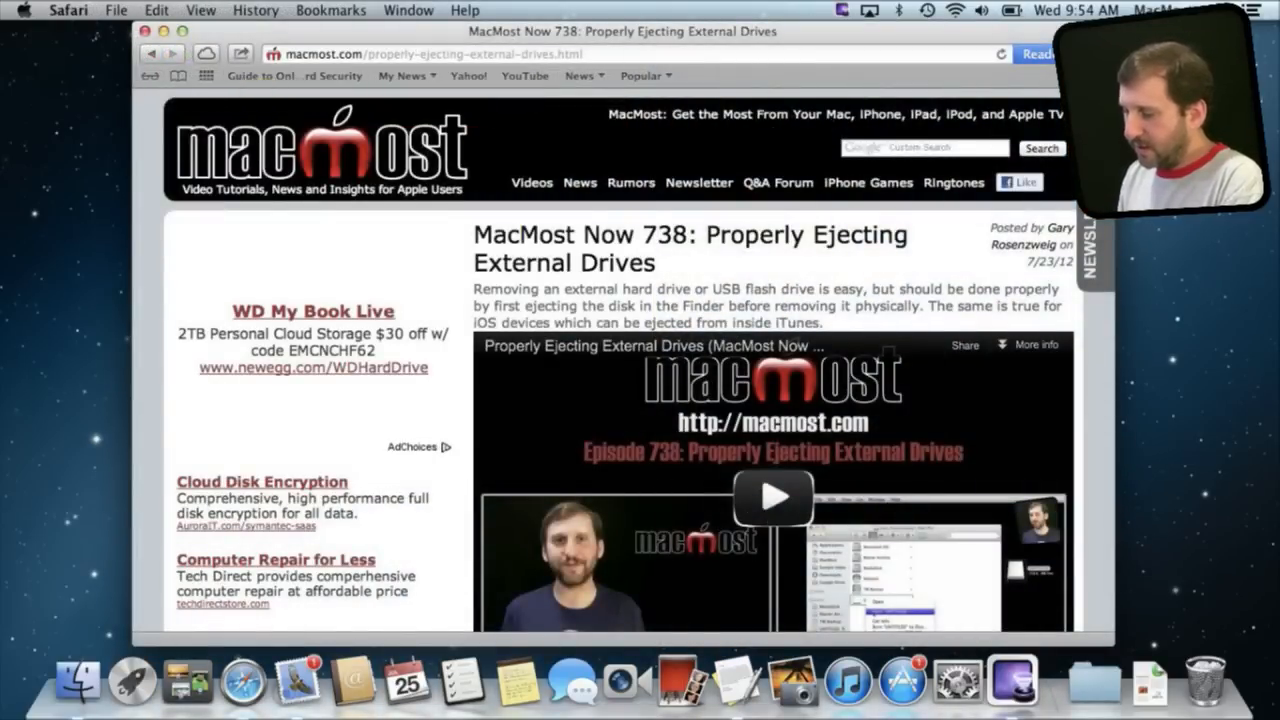
- Show Safari's share menu: Reading List, Bookmark, Email, Message and Twitter
{"action": "left_click", "coordinate": [239, 52]}
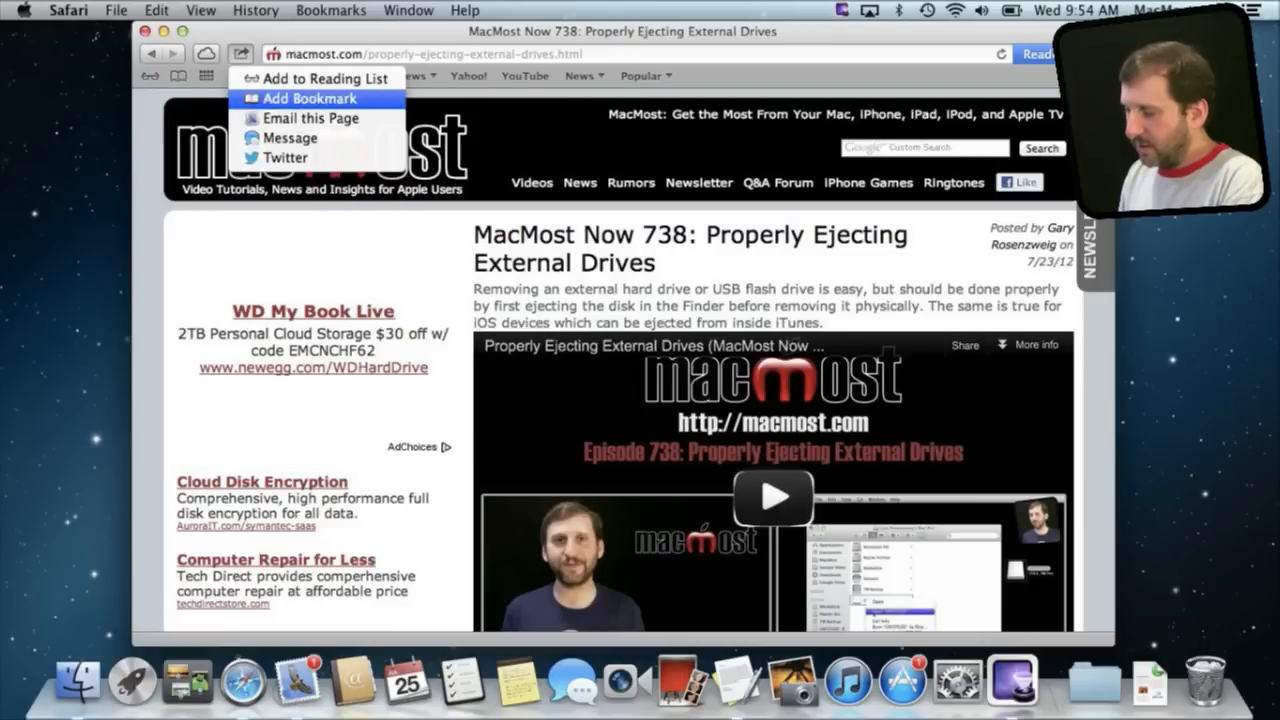
{"action": "mouse_move", "coordinate": [286, 157]}
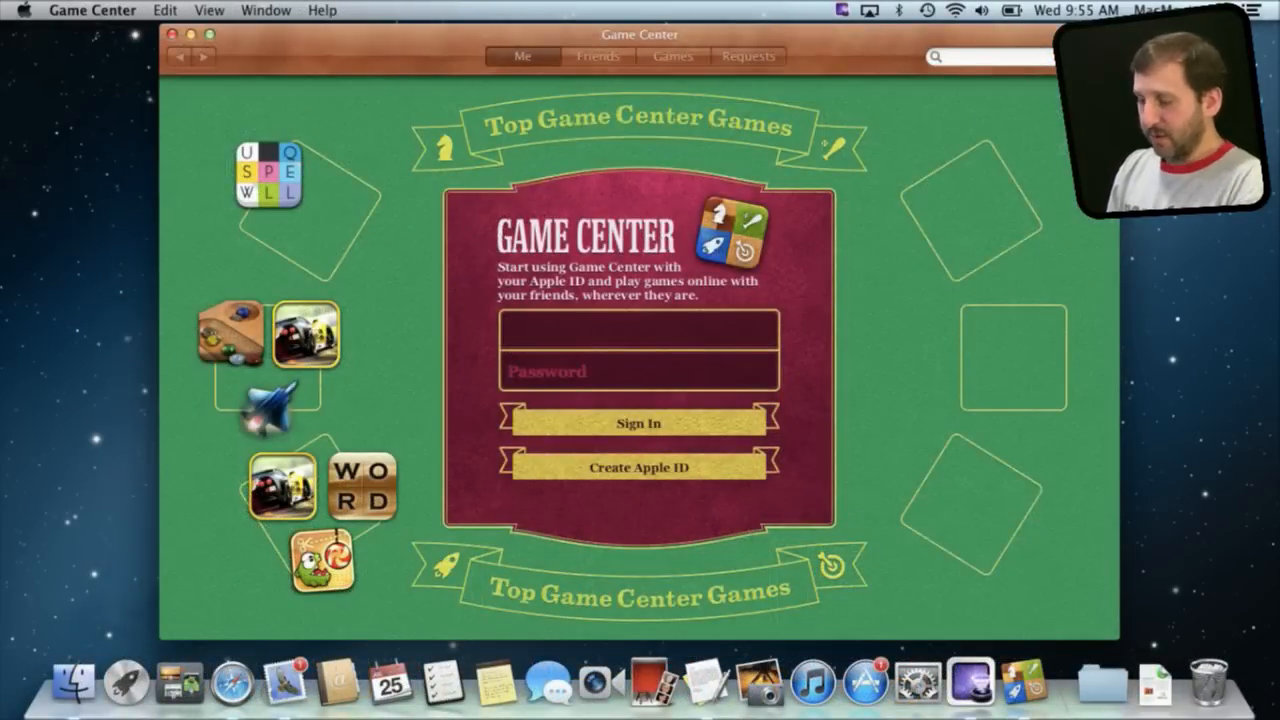
- Dismiss Game Center's sign-in screen so only the Finder desktop remains
{"action": "left_click", "coordinate": [638, 330]}
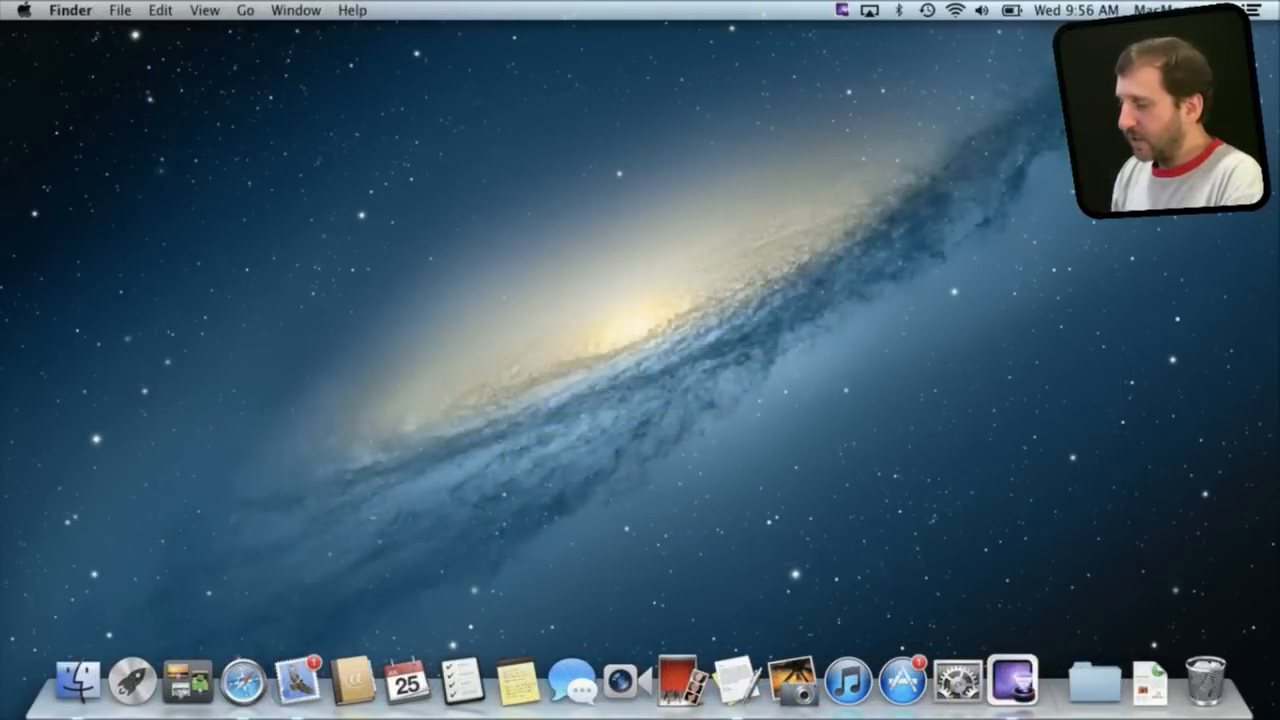
- List AirPlay mirroring destinations from the menu bar, showing the Apple TV choices
{"action": "left_click", "coordinate": [868, 12]}
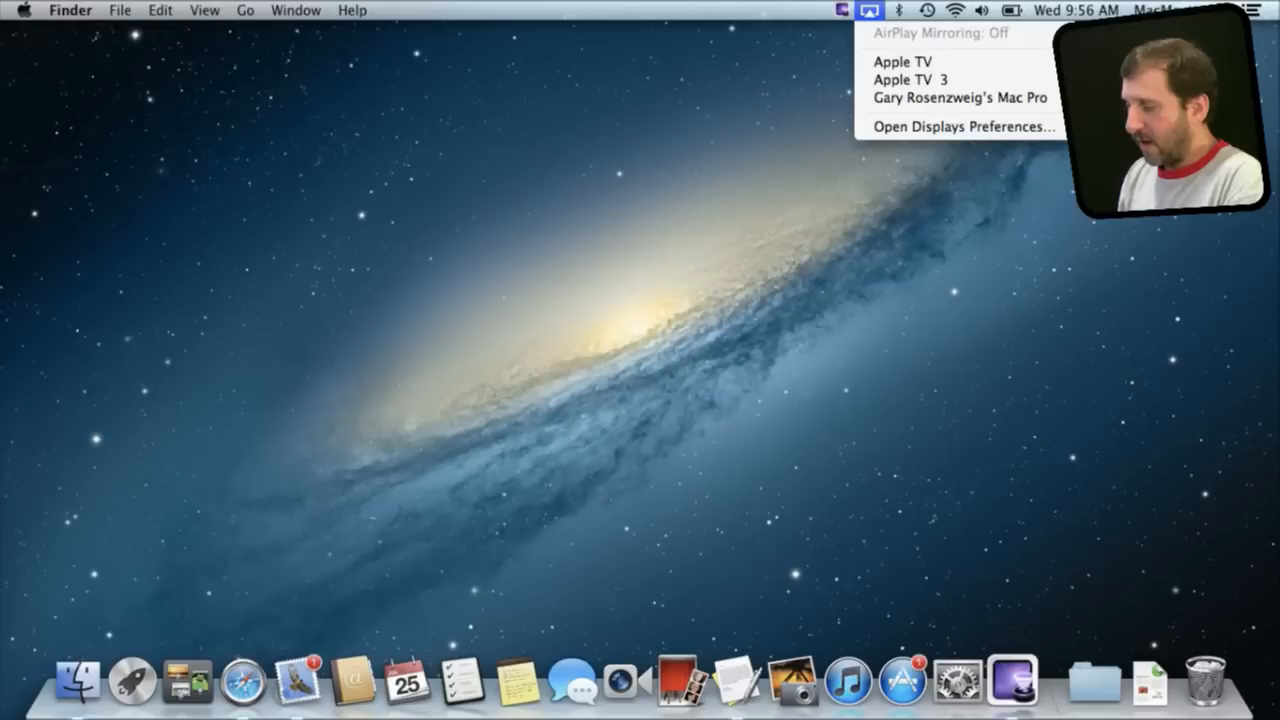
{"action": "mouse_move", "coordinate": [910, 85]}
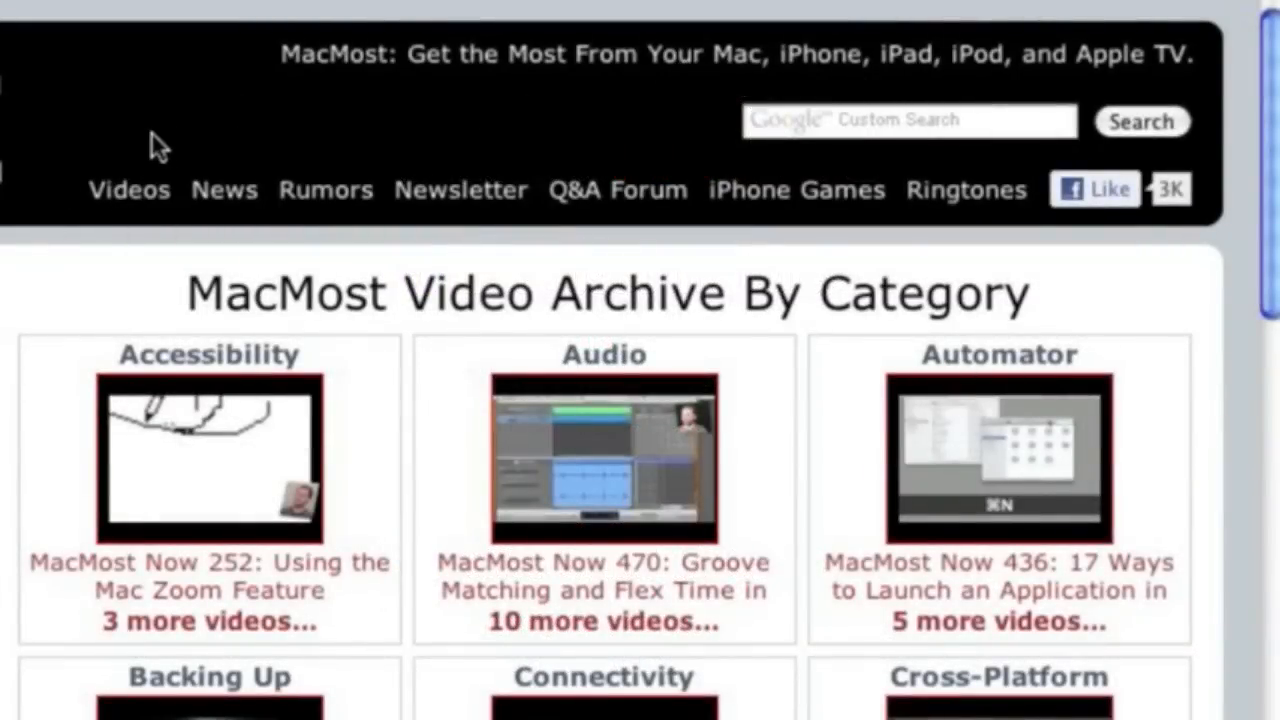
{"action": "mouse_move", "coordinate": [1270, 280]}
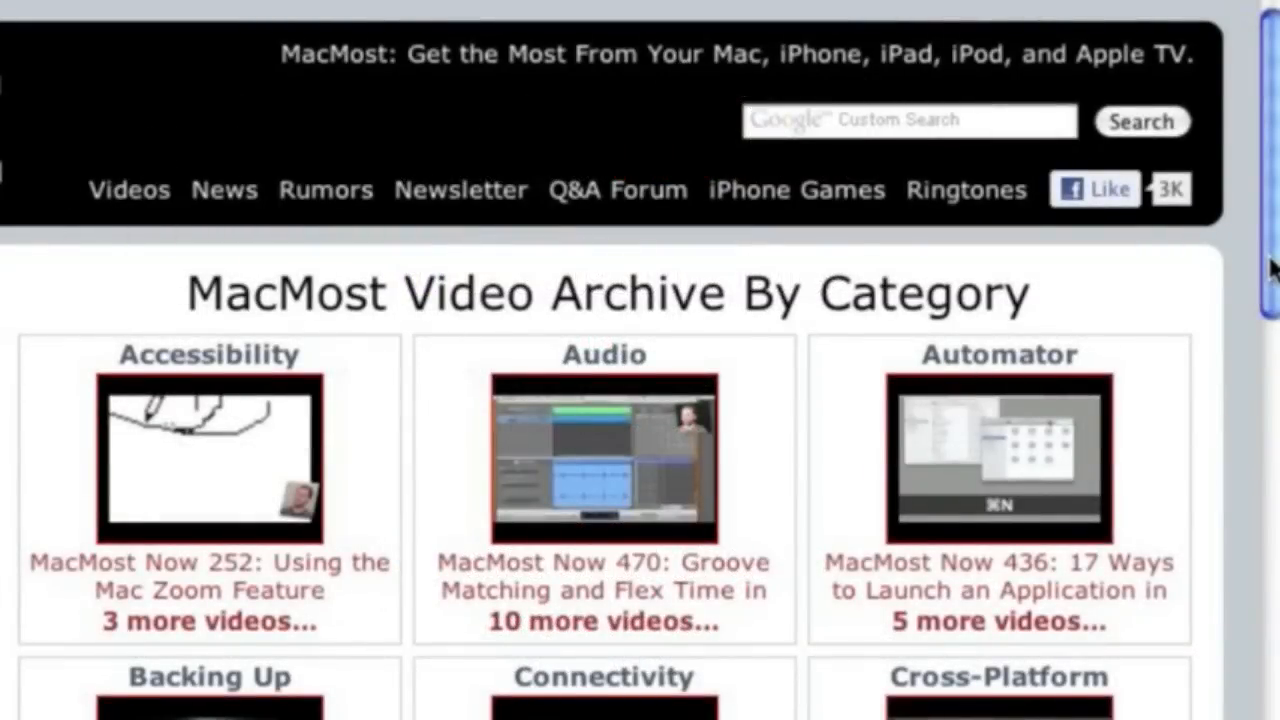
- Scroll the Video Archive By Category page down to the iMovie and iPad categories
{"action": "scroll", "scroll_direction": "down", "scroll_amount": 3}
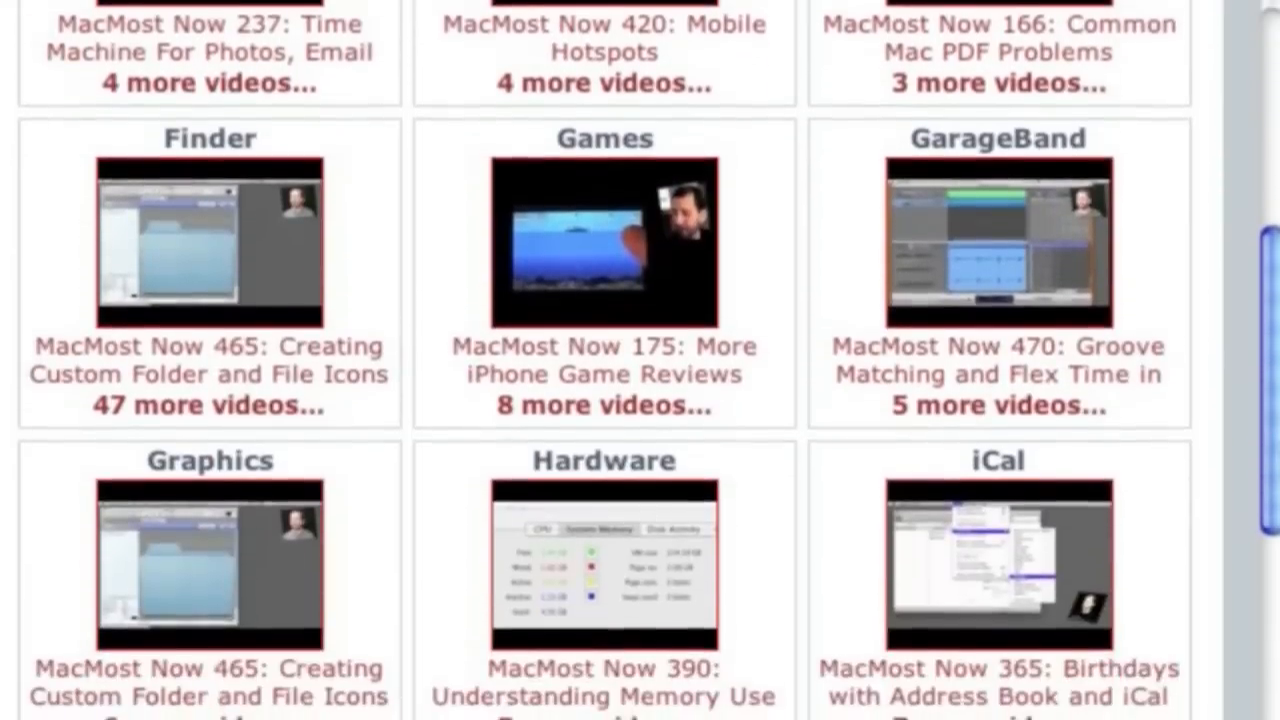
{"action": "scroll", "scroll_direction": "down", "scroll_amount": 3}
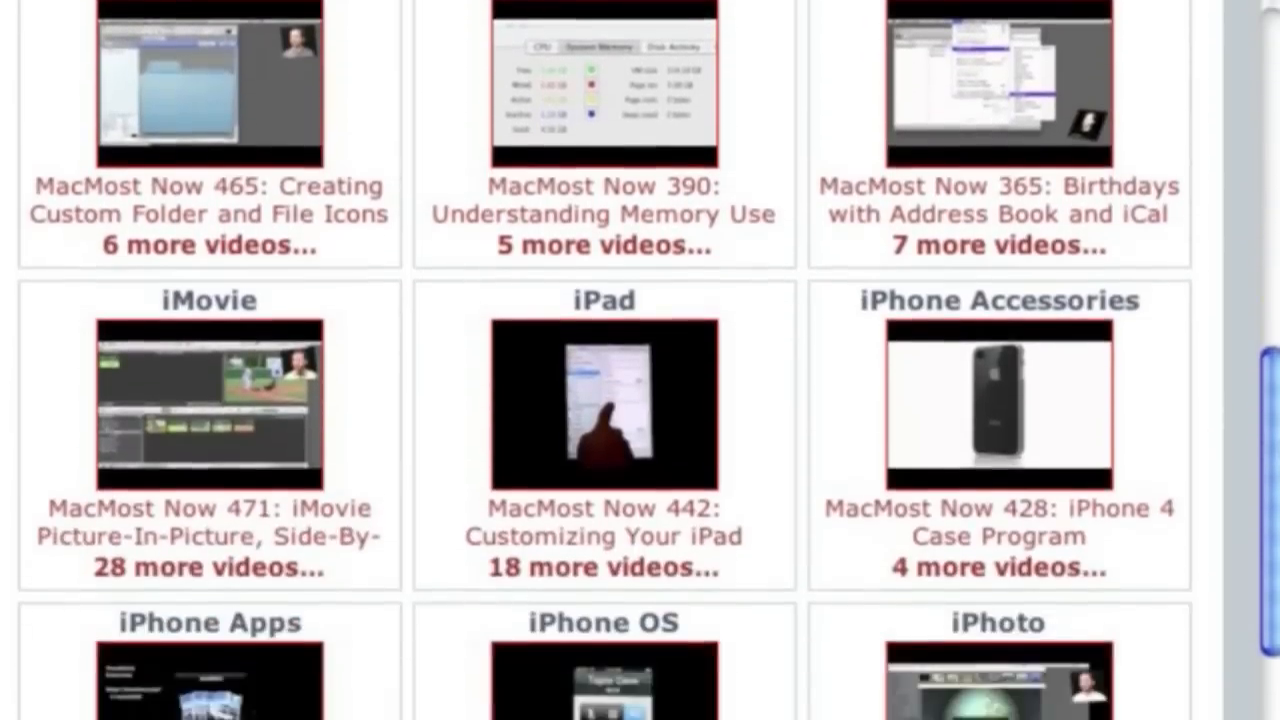